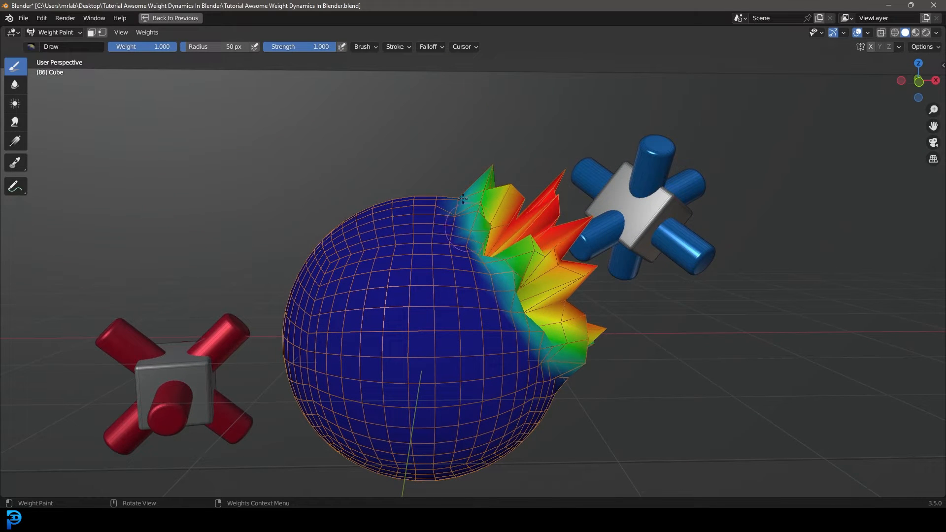
mouse_move(345, 177)
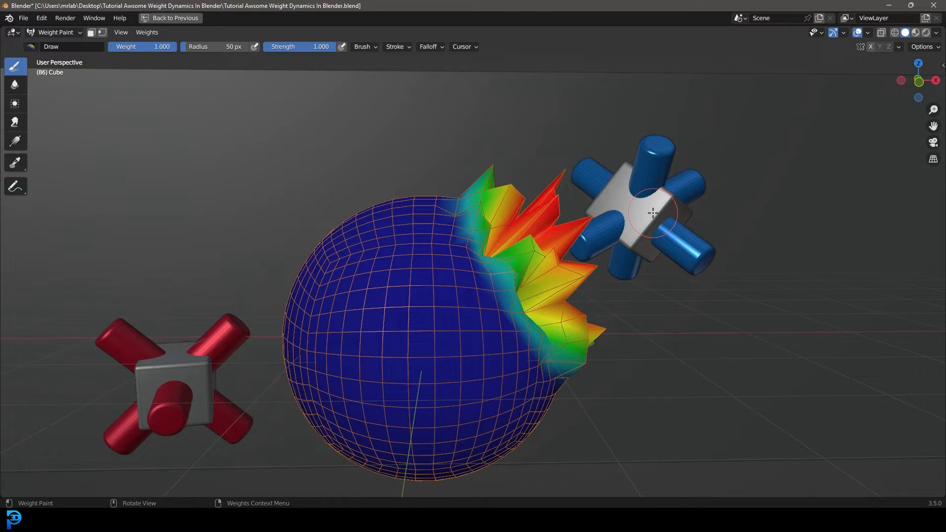
- Orbit the finished spiky-sphere demo, then start a new General scene viewed from the front
left_click(170, 18)
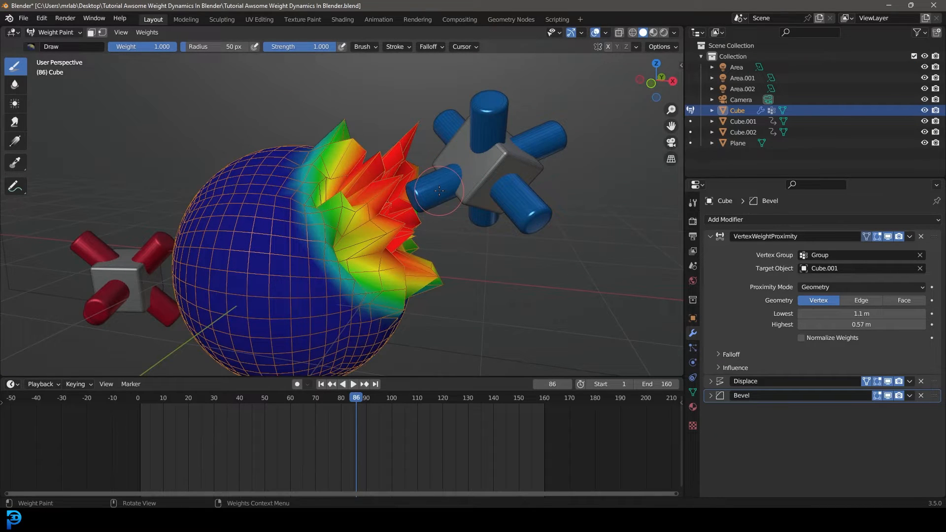
left_click_drag(362, 211, 392, 253)
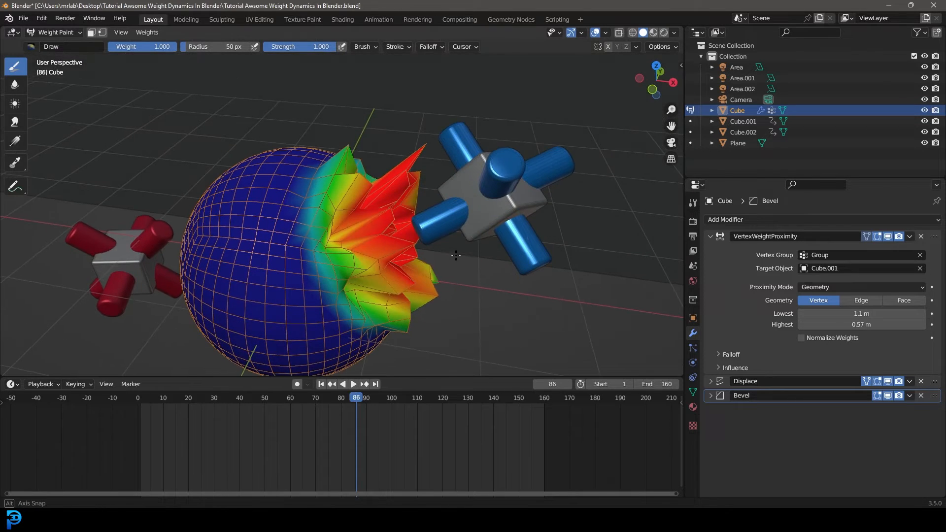
left_click(352, 384)
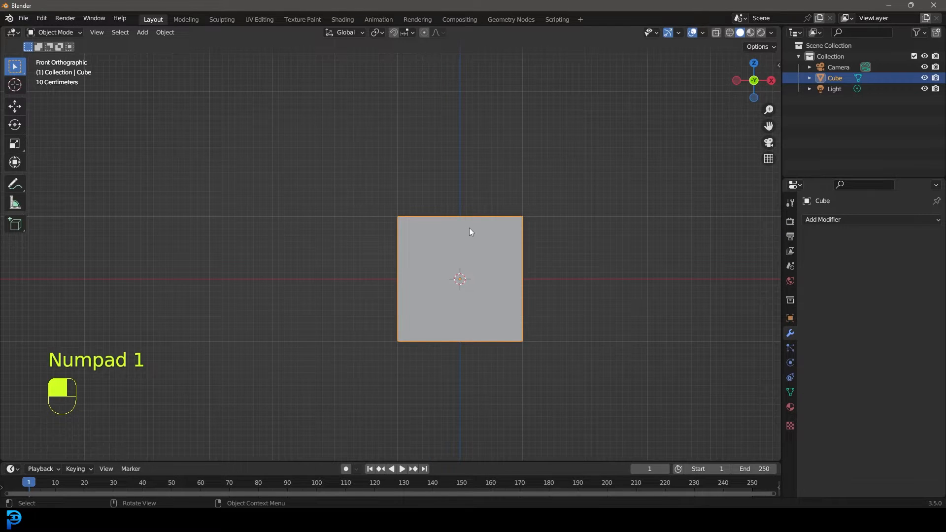
- Rotate the cube's mesh 45 degrees in Edit Mode to form a diamond
key("Tab")
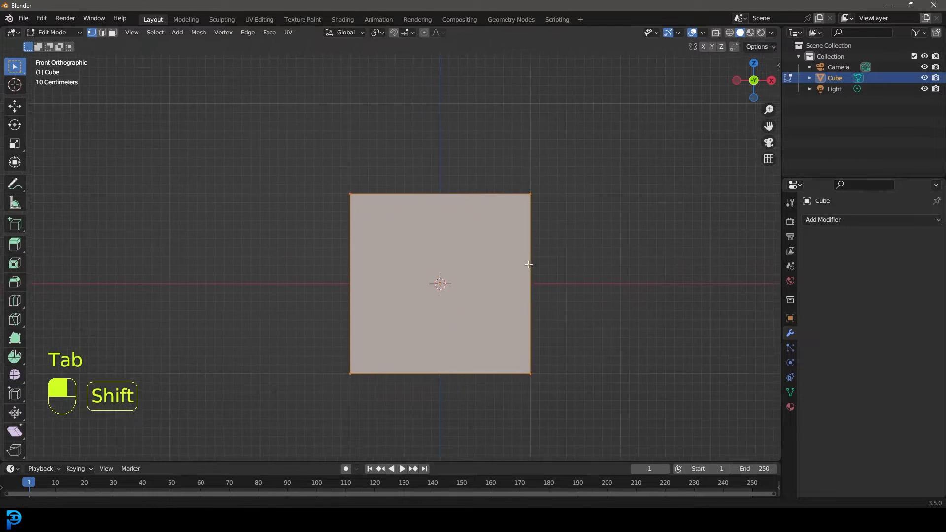
key("r")
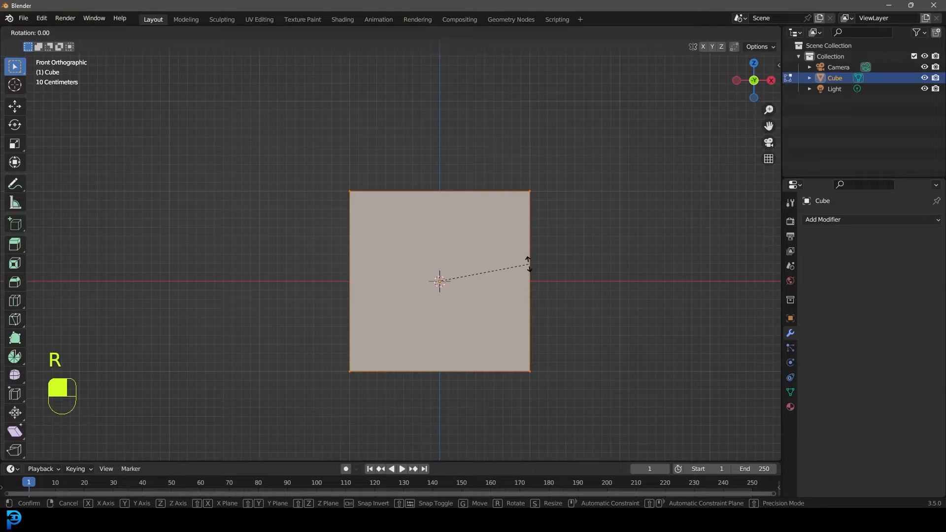
left_click(438, 281)
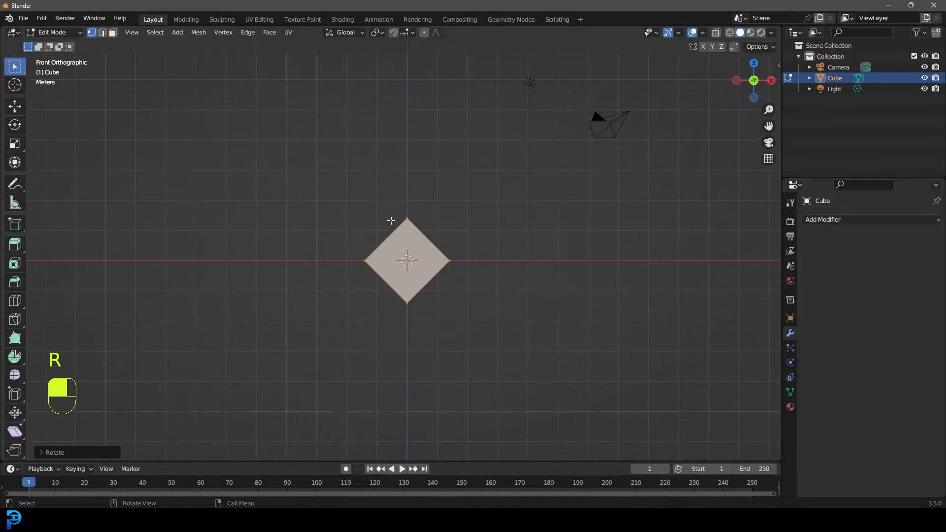
- Add a cylinder stretched into a tall post with beveled end edges
key("shift+a")
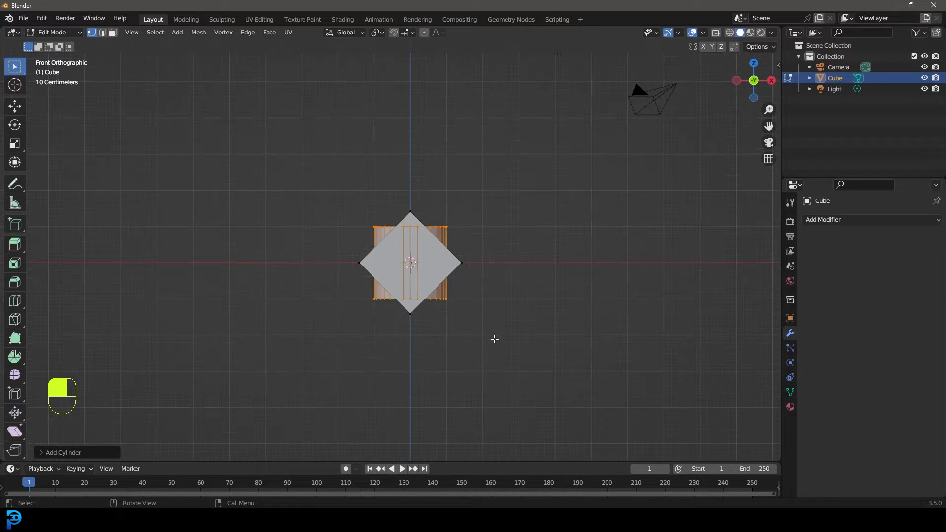
key("s")
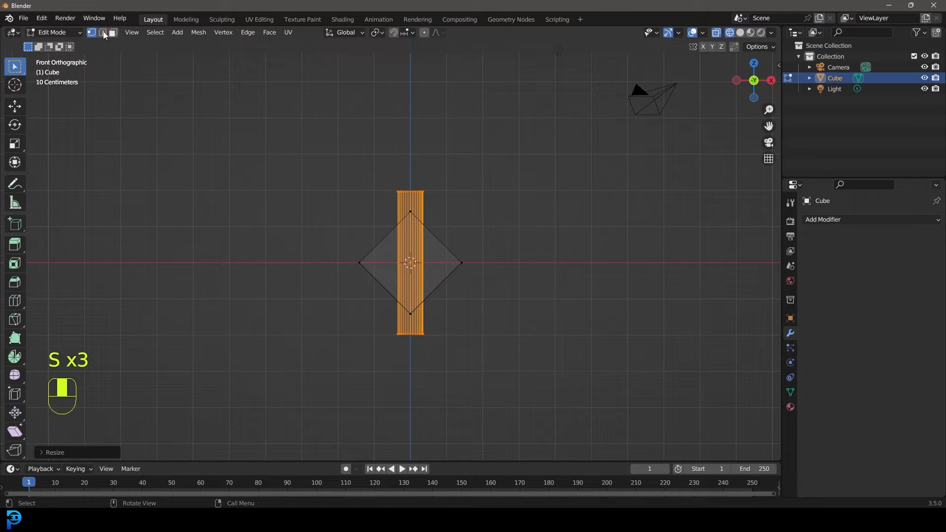
key("alt+a")
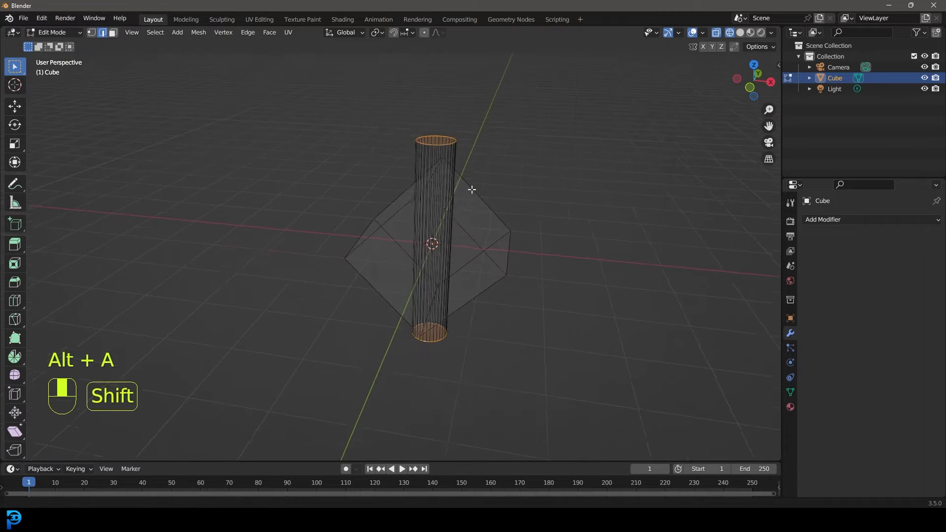
key("ctrl+b")
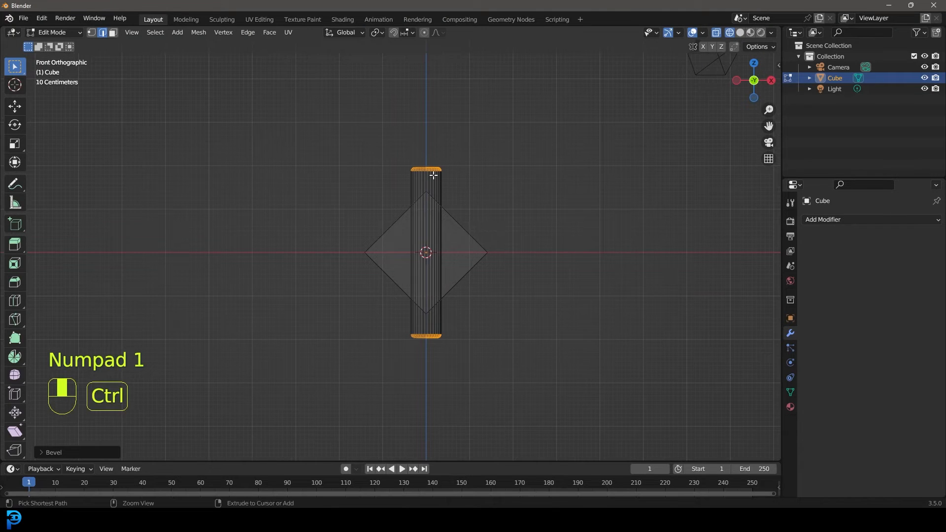
key("ctrl+l")
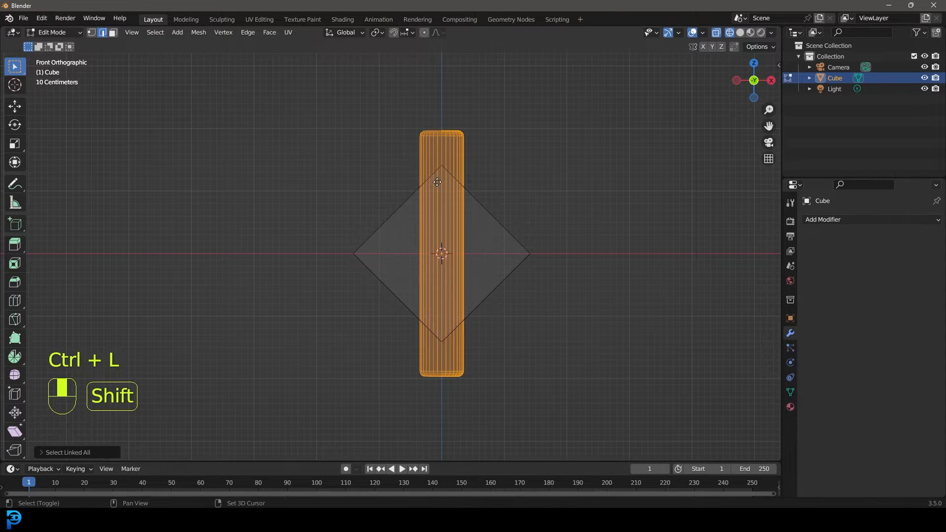
- Duplicate and rotate the cylinder into horizontal and front-facing arms
key("shift+d")
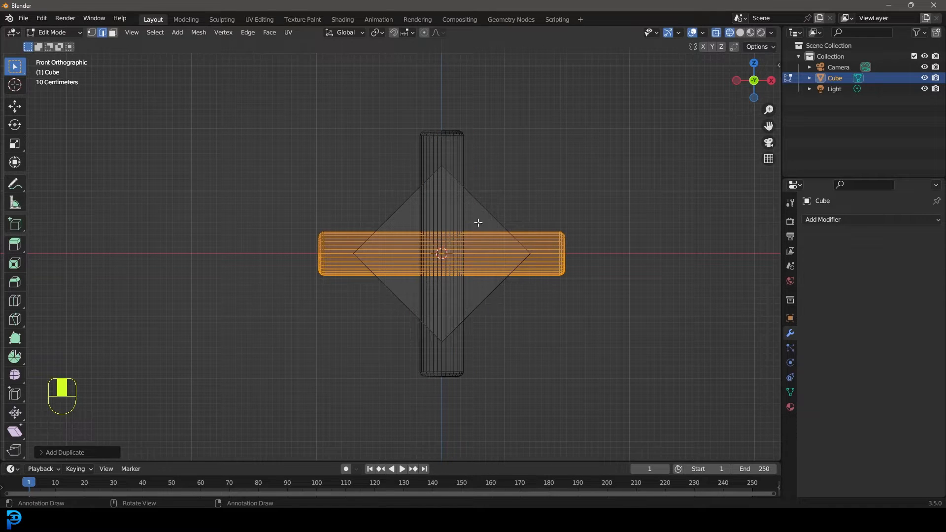
key("shift+d")
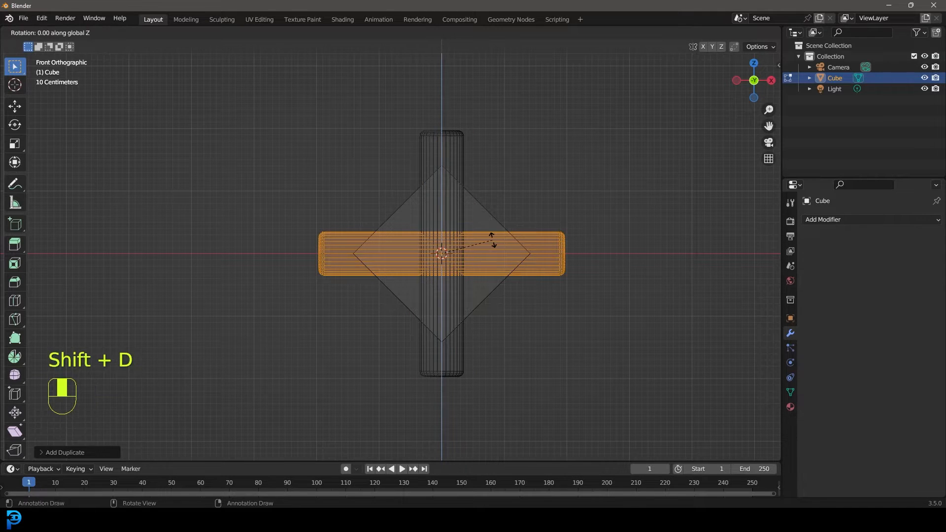
key("Tab")
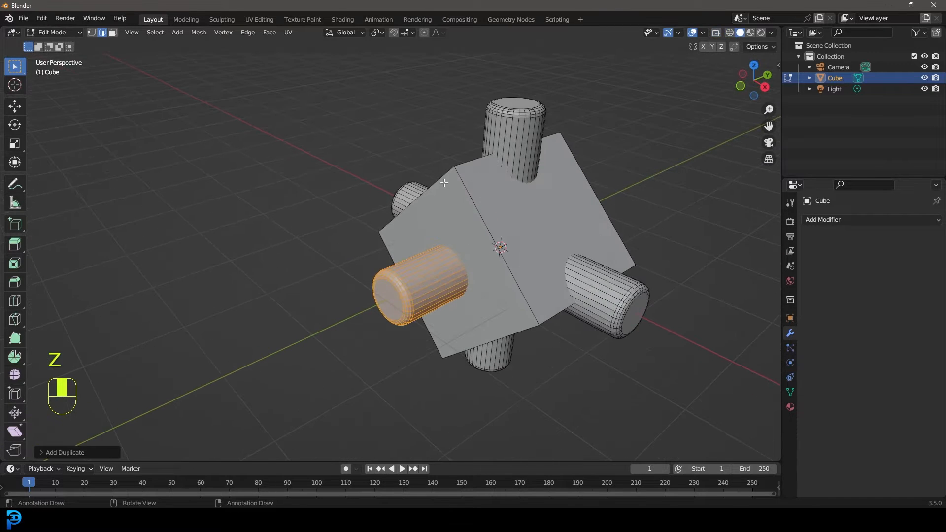
- Smooth-shade the cross, shrink it, apply its scale and move it right
key("ctrl+l")
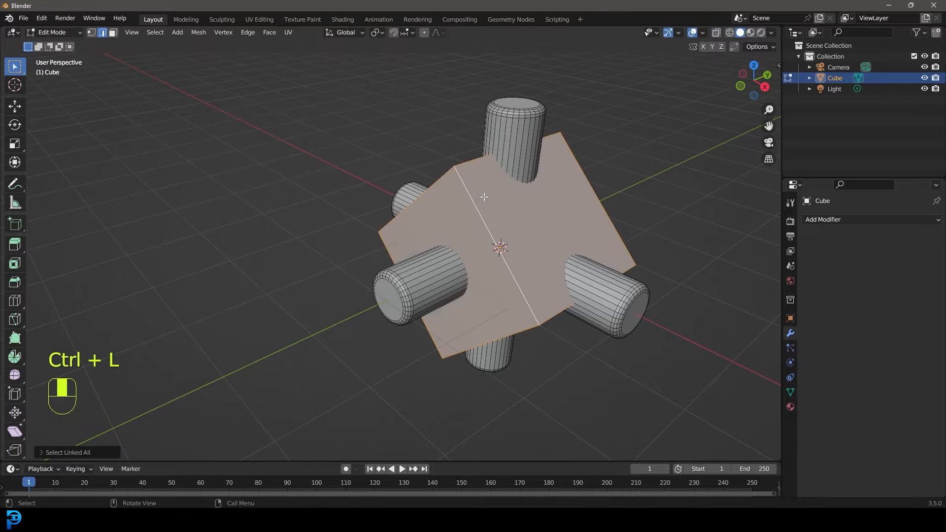
mouse_move(524, 234)
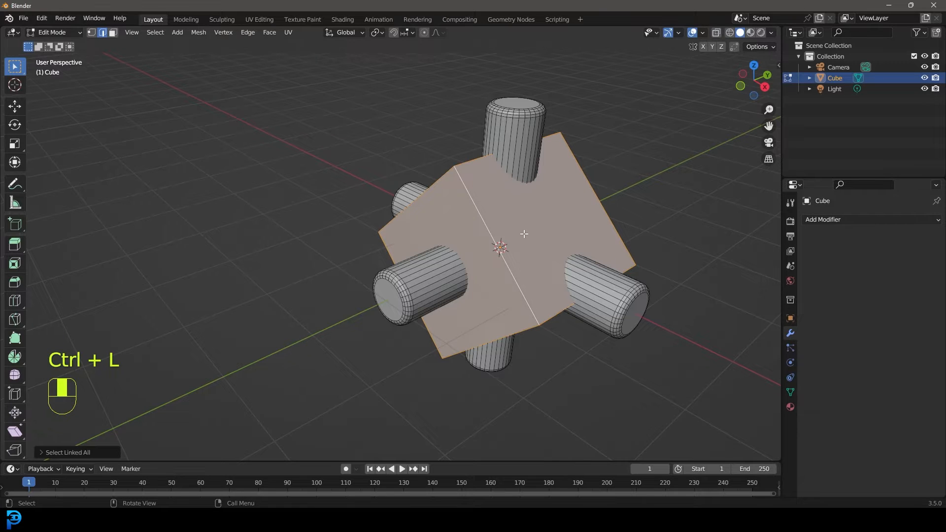
key("ctrl+b")
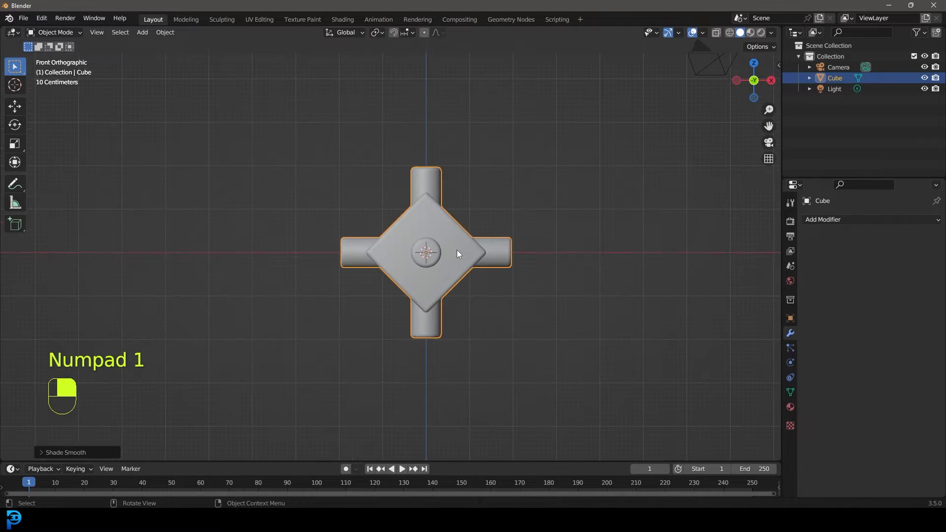
key("s")
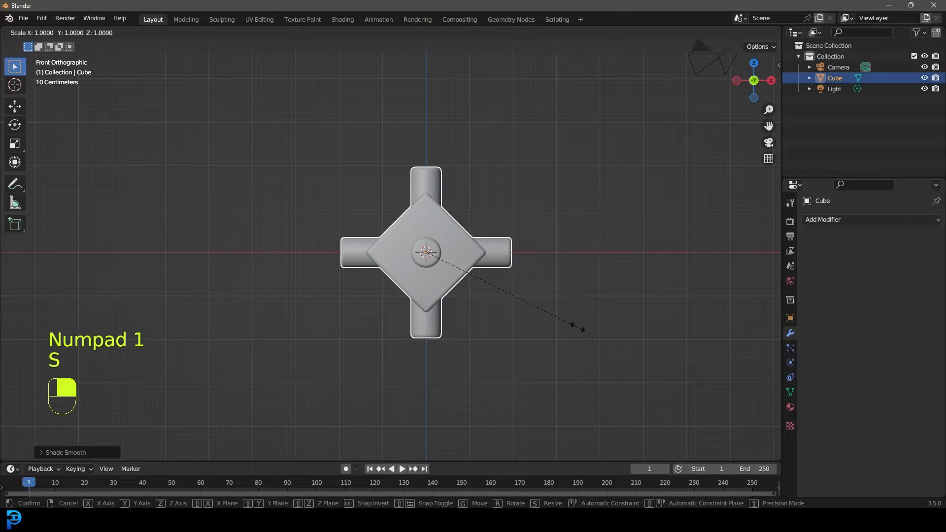
left_click(562, 318)
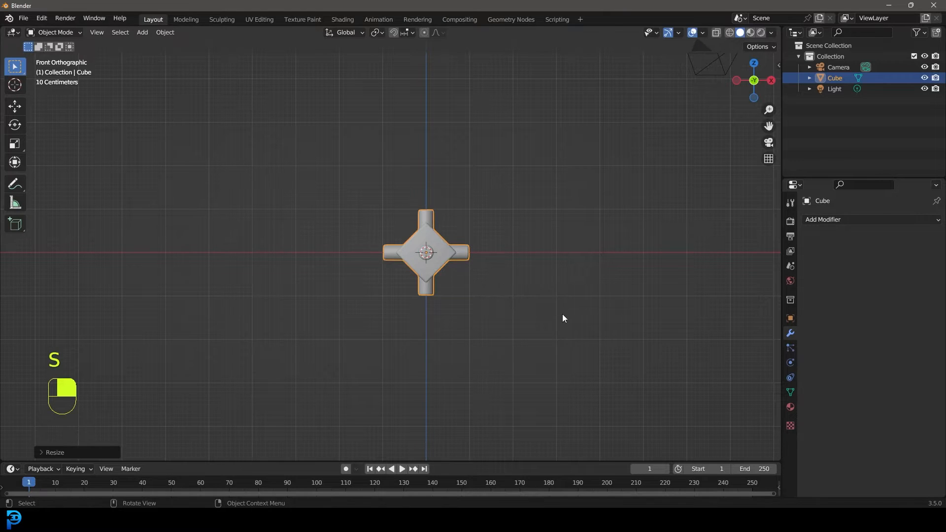
key("ctrl+a")
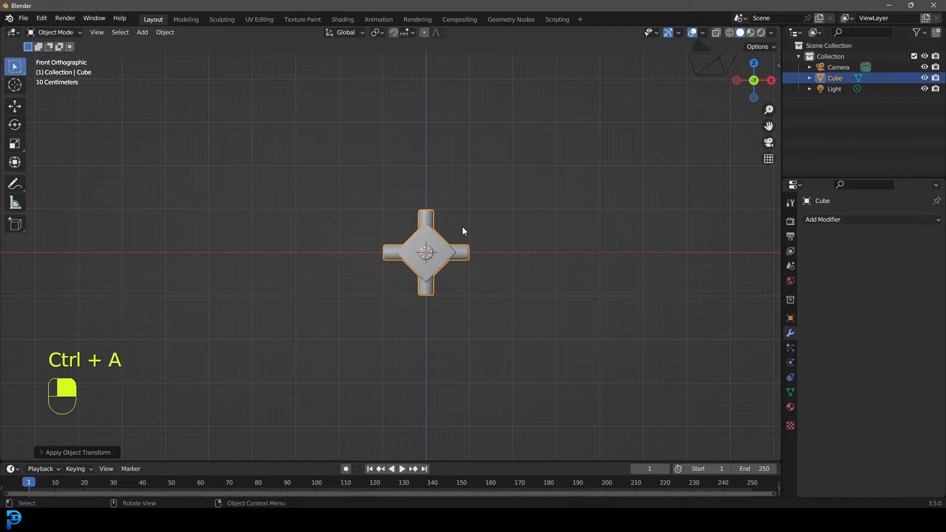
key("g")
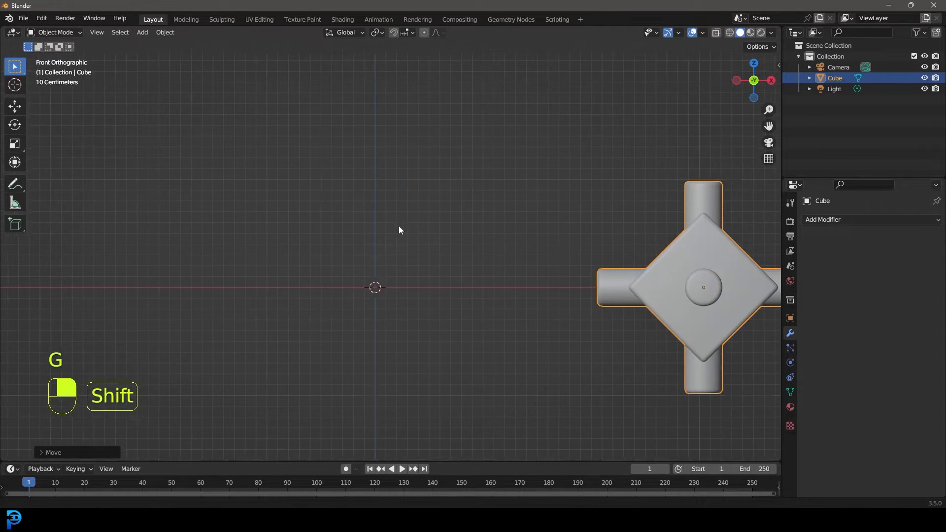
- Add a second cube, subdivide it and spherize it into a ball
key("shift+a")
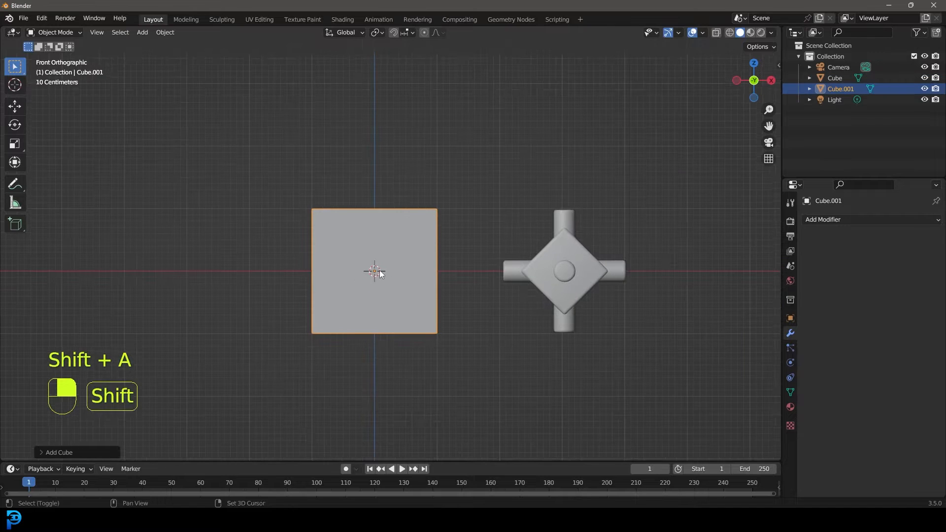
key("Tab")
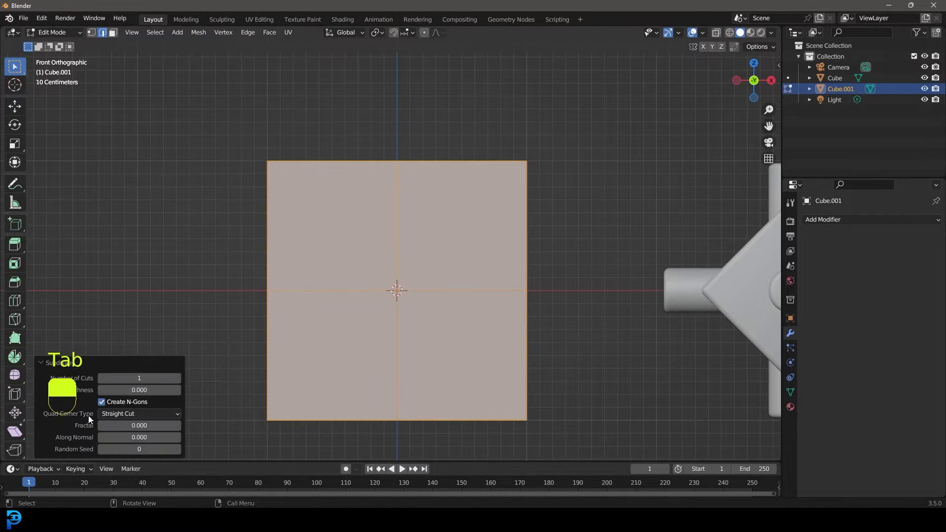
left_click(139, 378)
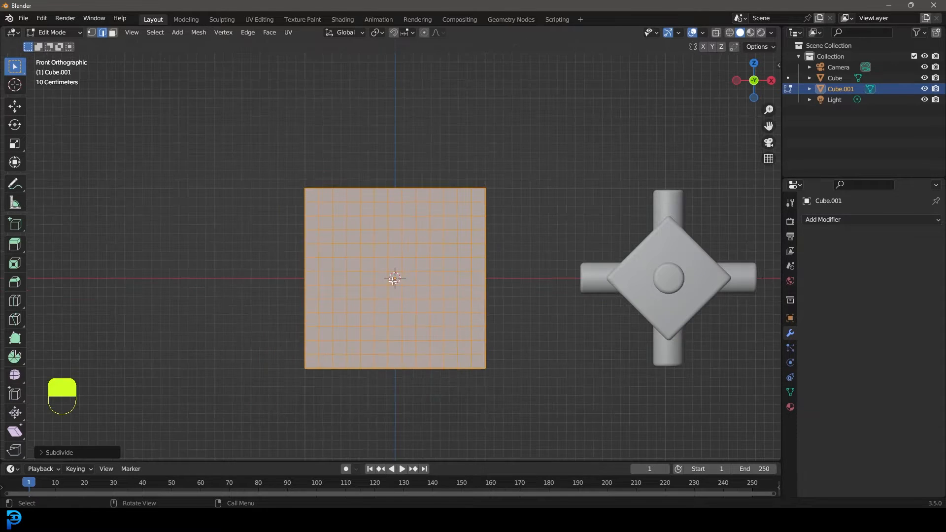
key("shift+alt+s")
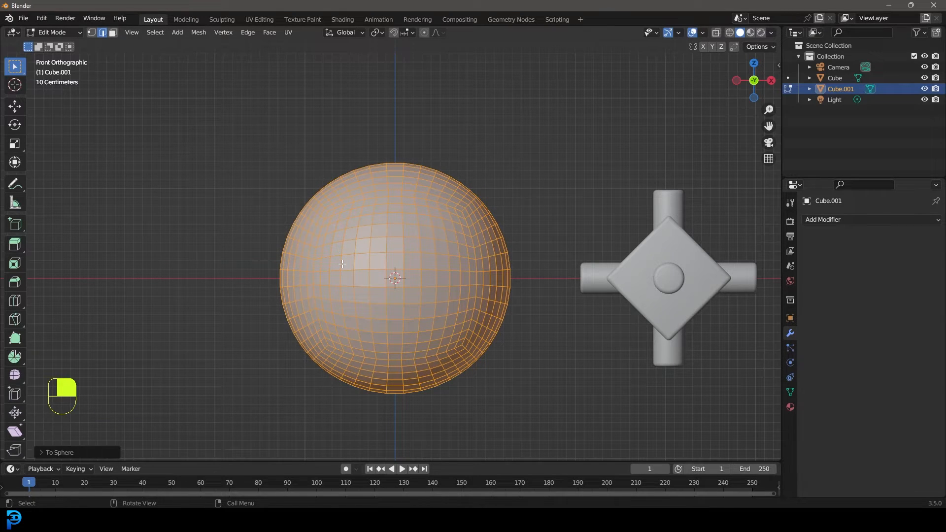
- Add and delete a temporary UV sphere, then smooth-shade the Cube.001 ball
key("shift+a")
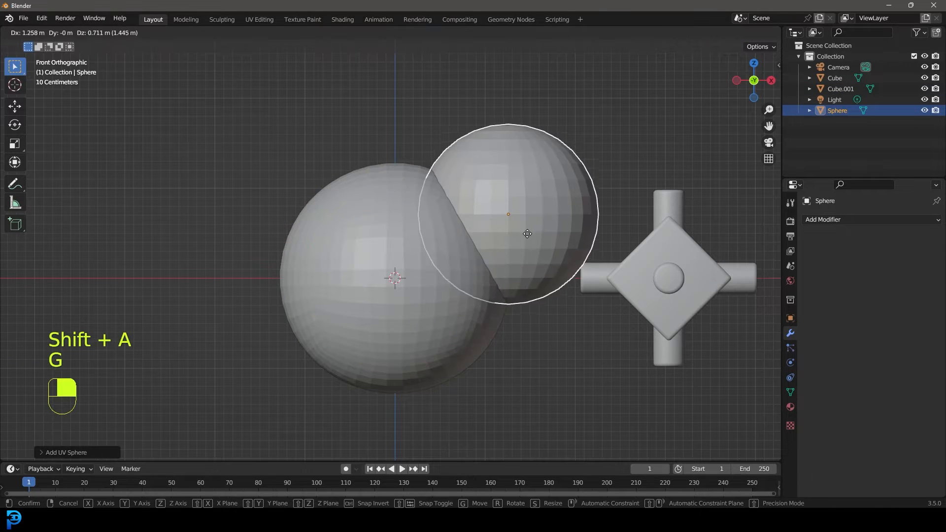
key("Tab")
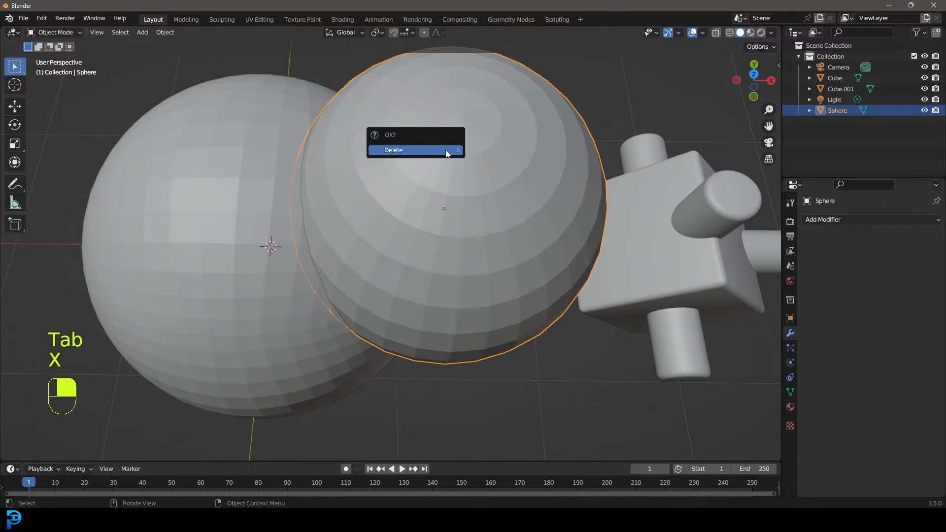
left_click(393, 150)
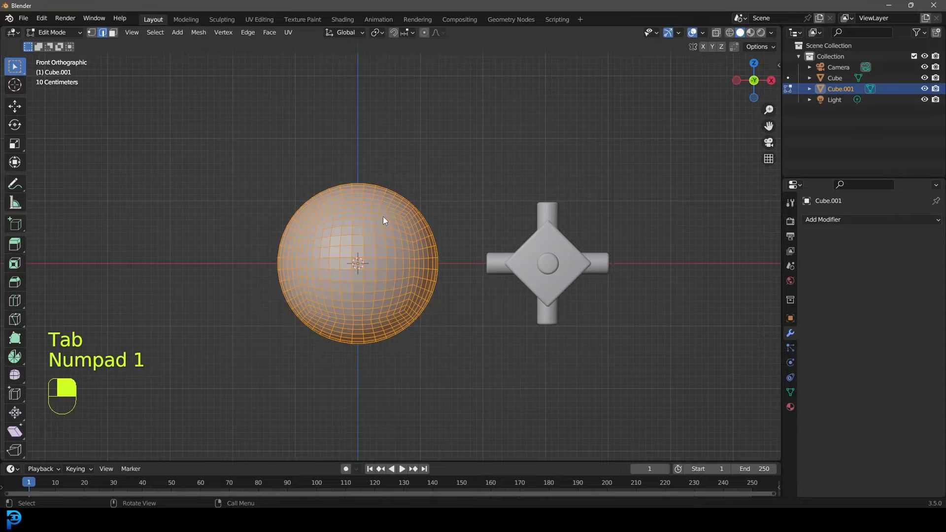
right_click(384, 220)
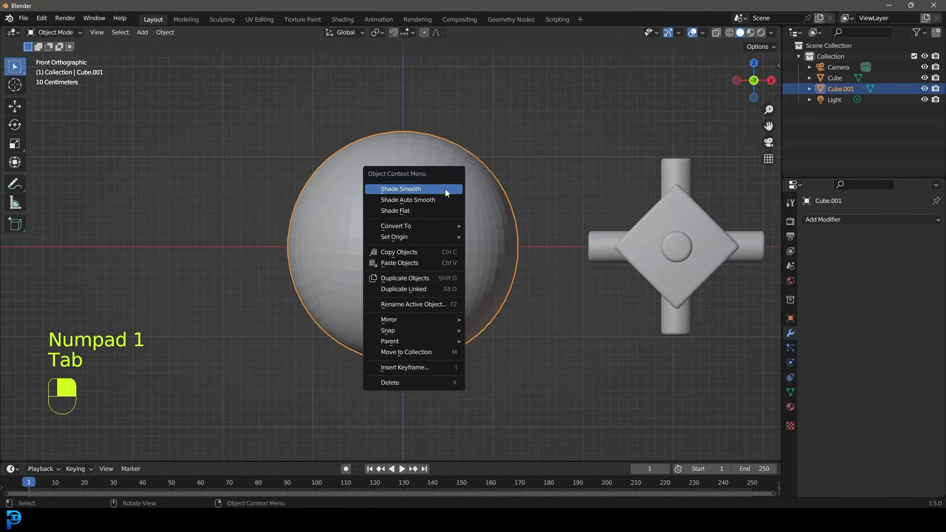
left_click(399, 189)
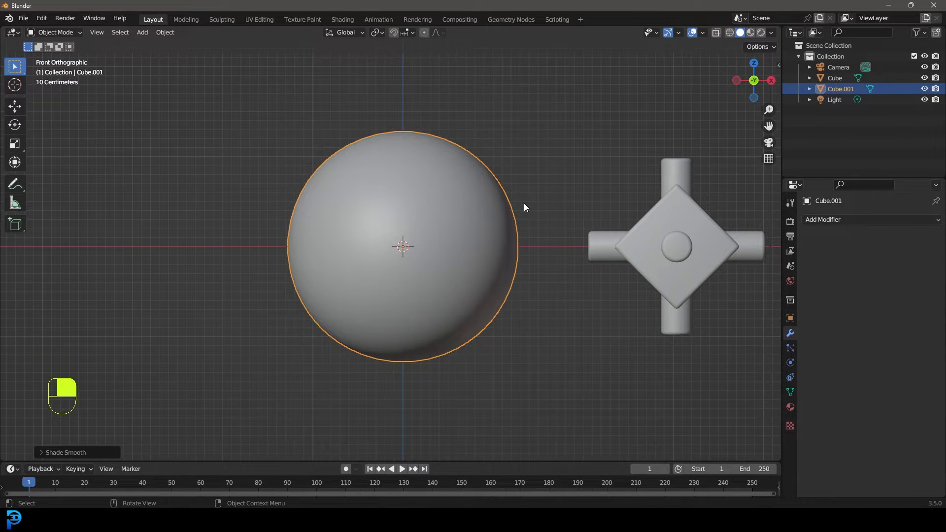
mouse_move(433, 154)
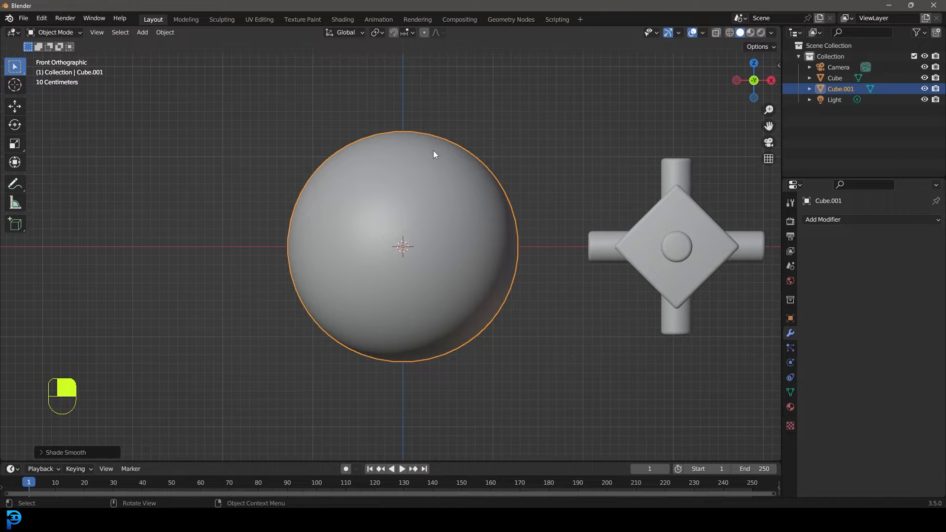
mouse_move(506, 244)
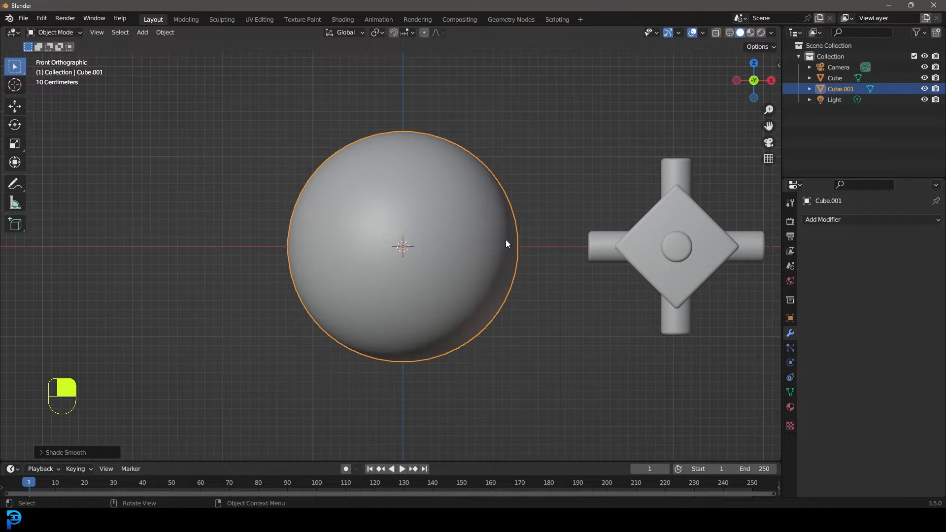
mouse_move(399, 171)
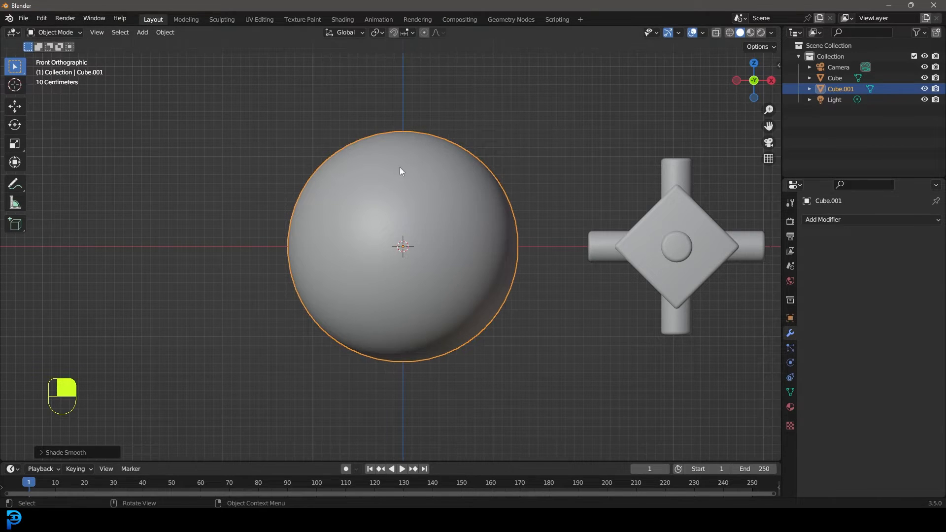
mouse_move(789, 333)
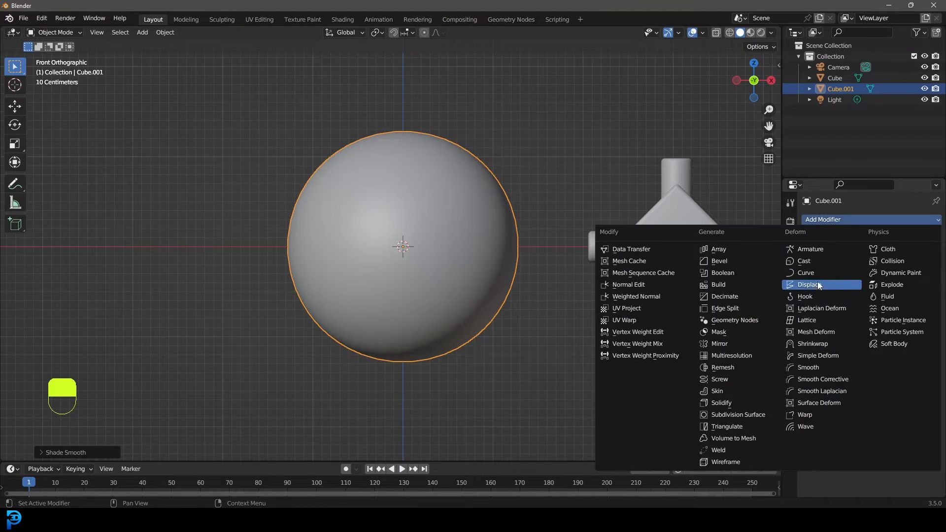
- Add a Displace modifier to the sphere with a new Clouds texture
left_click(810, 284)
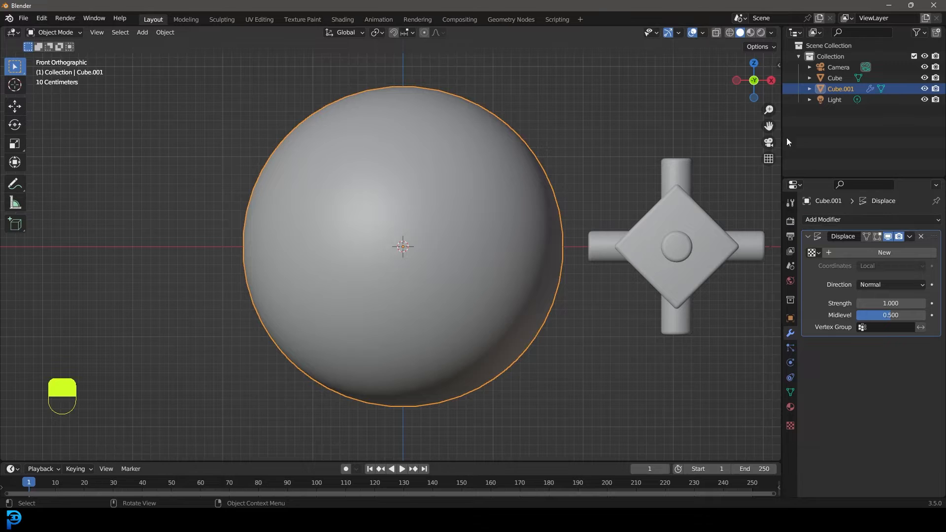
left_click(884, 252)
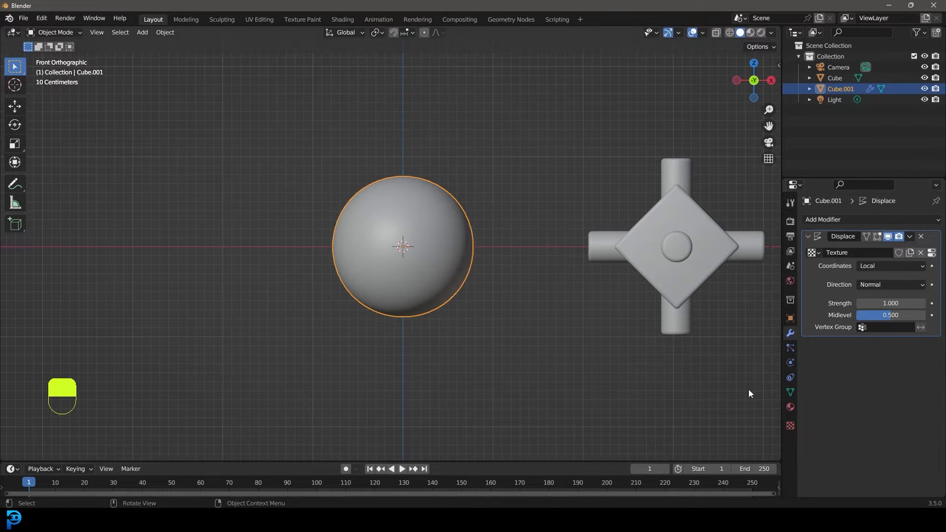
left_click(790, 425)
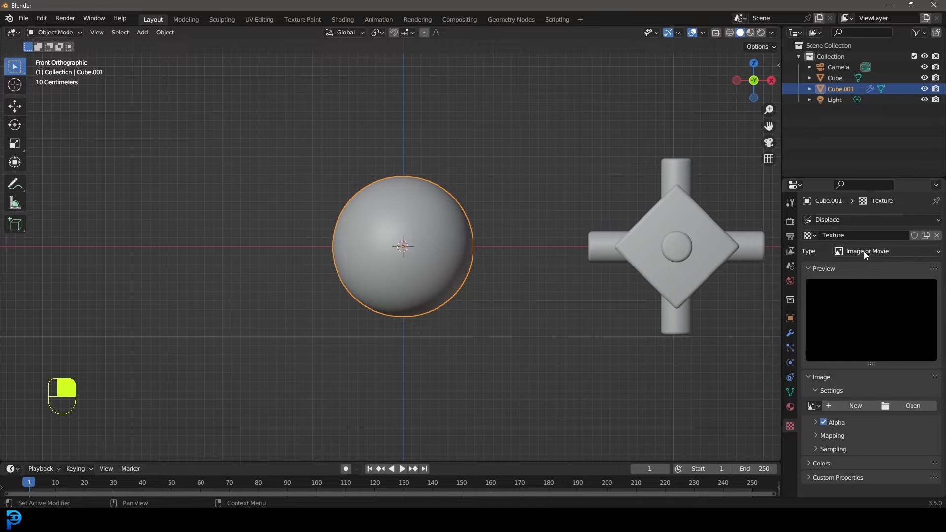
left_click(881, 250)
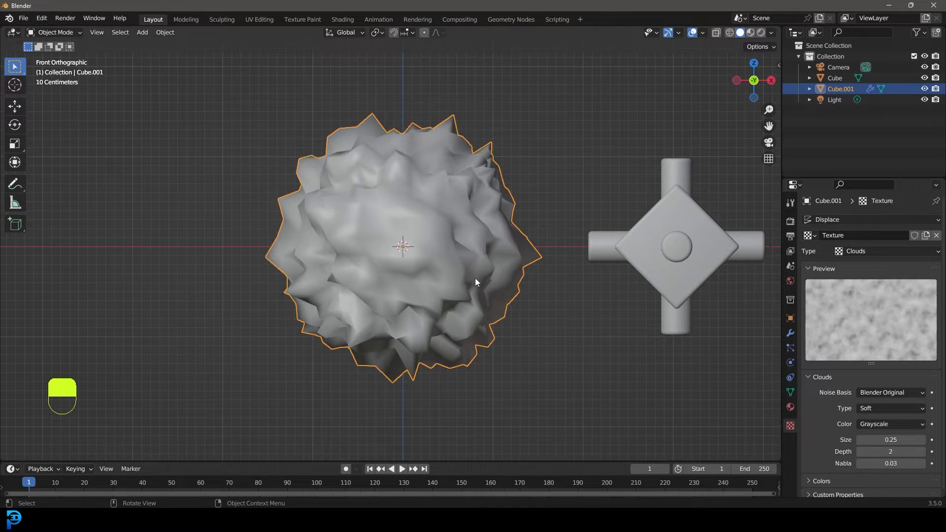
left_click(790, 333)
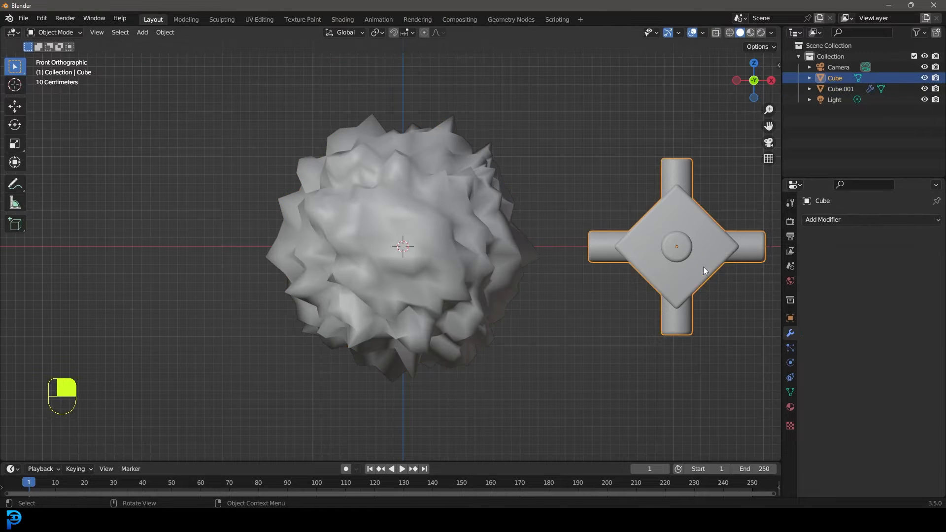
- Add a vertex group named Group to the sphere and enter Edit Mode
key("g")
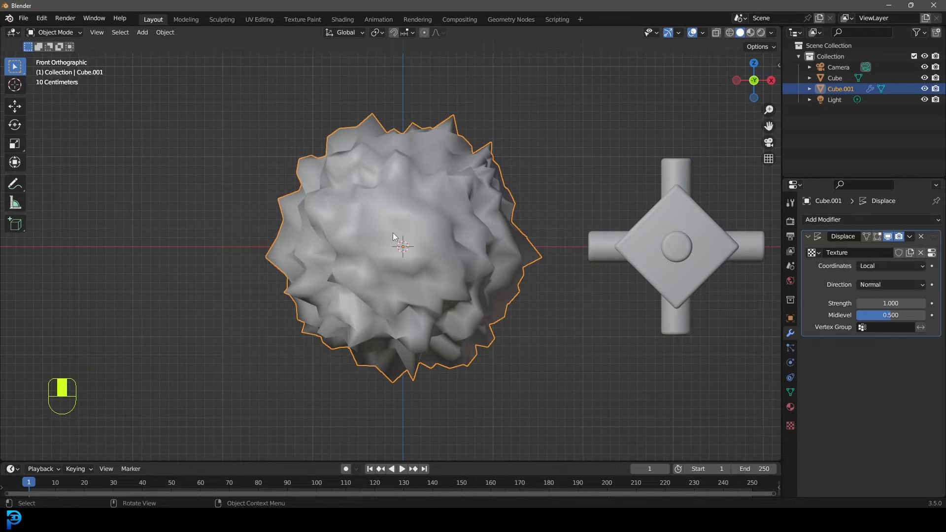
mouse_move(790, 390)
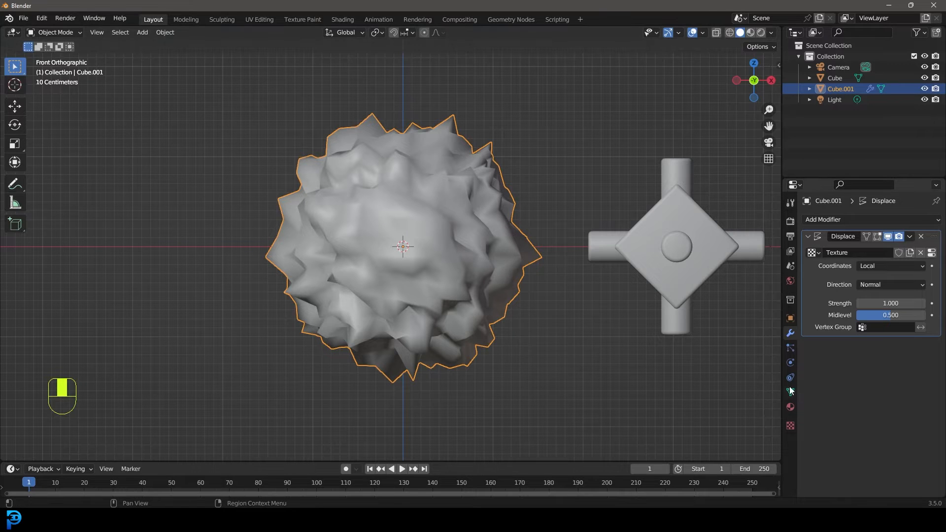
left_click(790, 390)
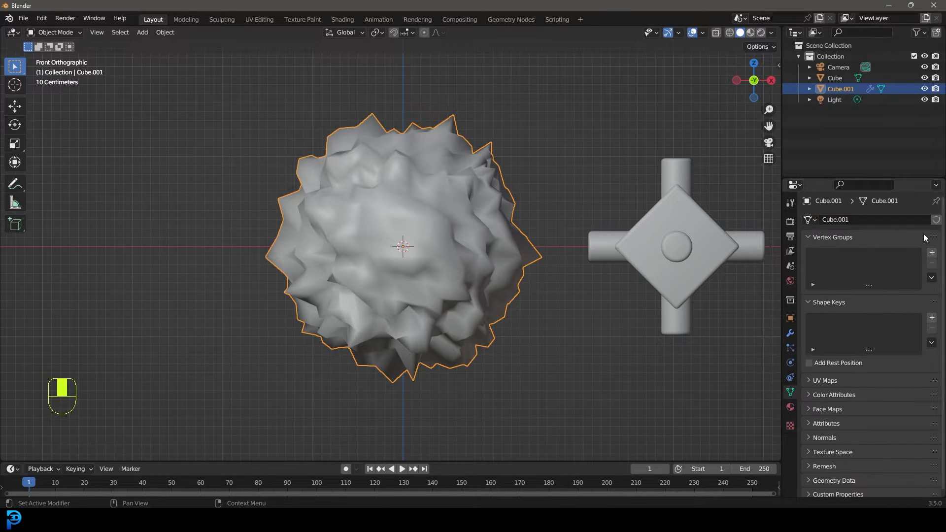
left_click(930, 252)
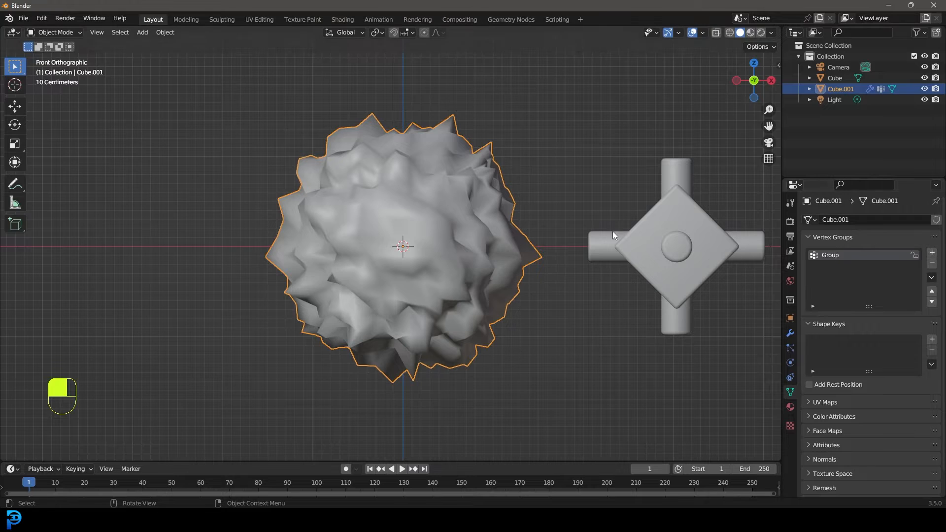
key("Tab")
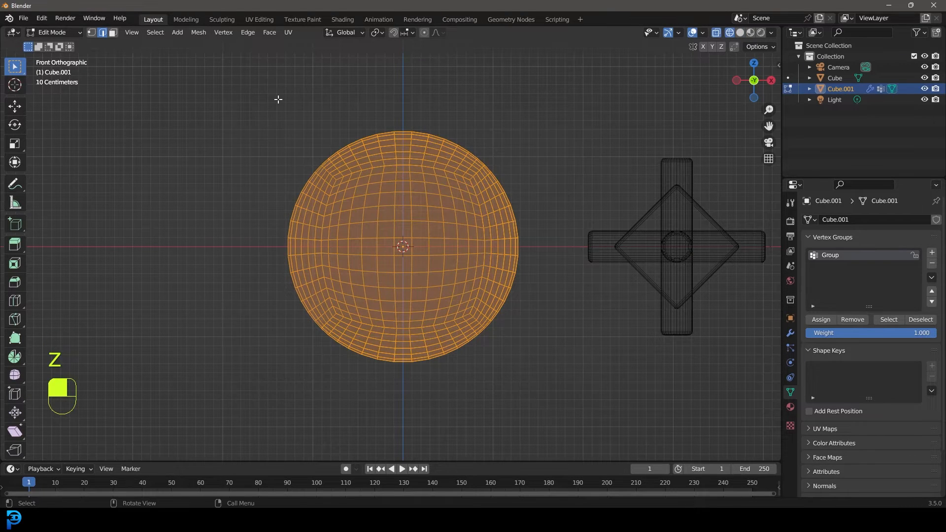
mouse_move(752, 99)
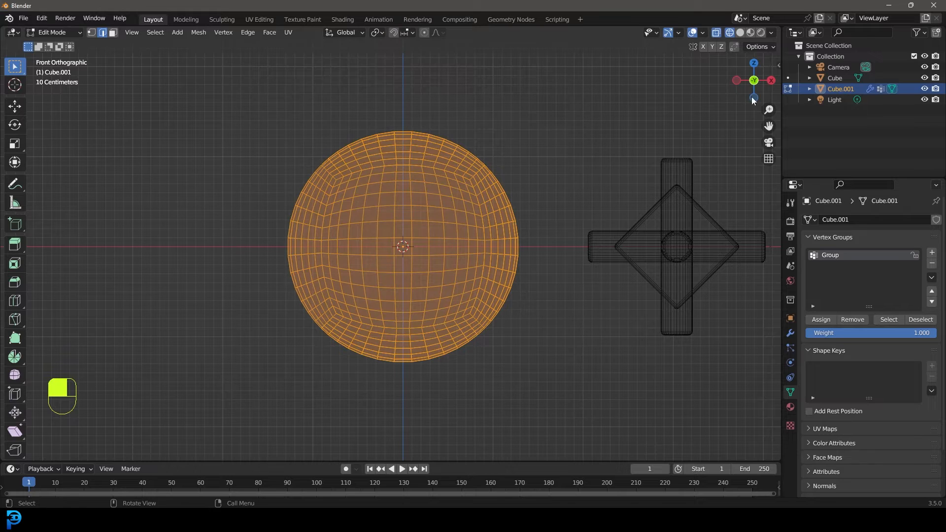
mouse_move(621, 254)
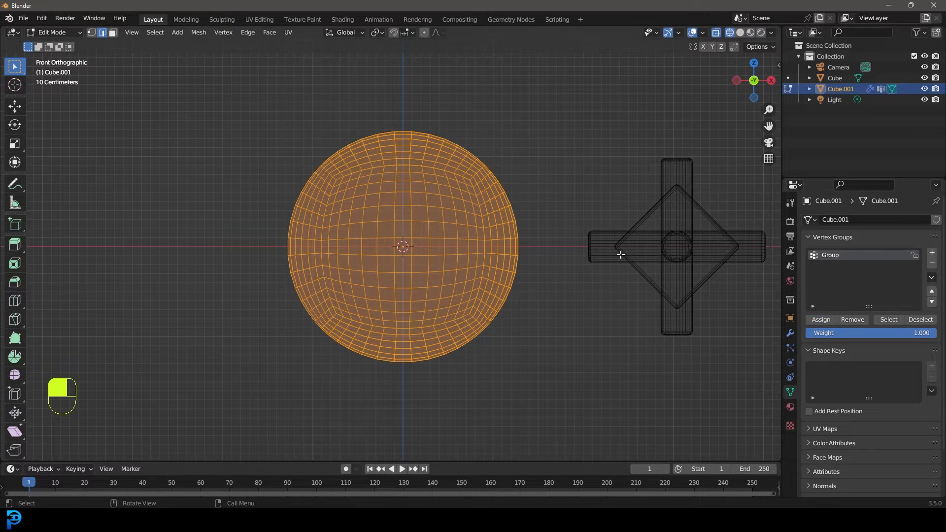
mouse_move(682, 244)
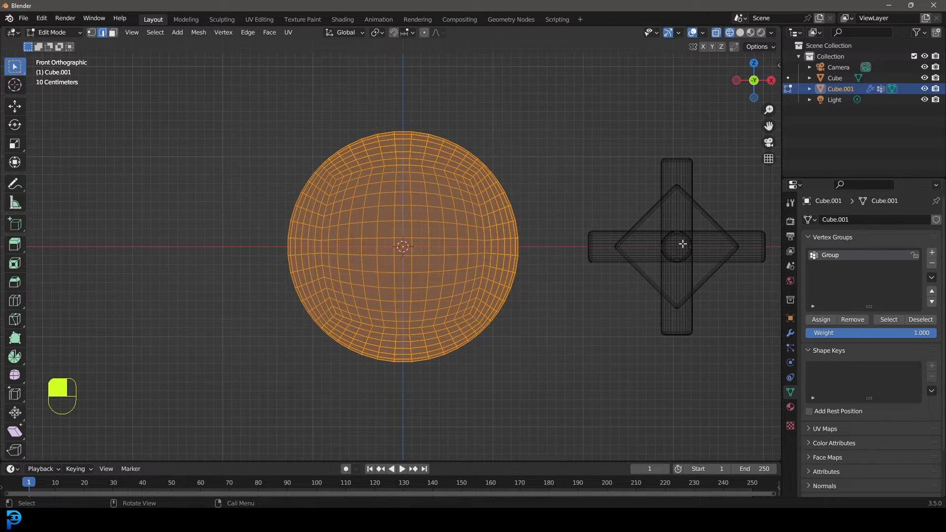
mouse_move(571, 268)
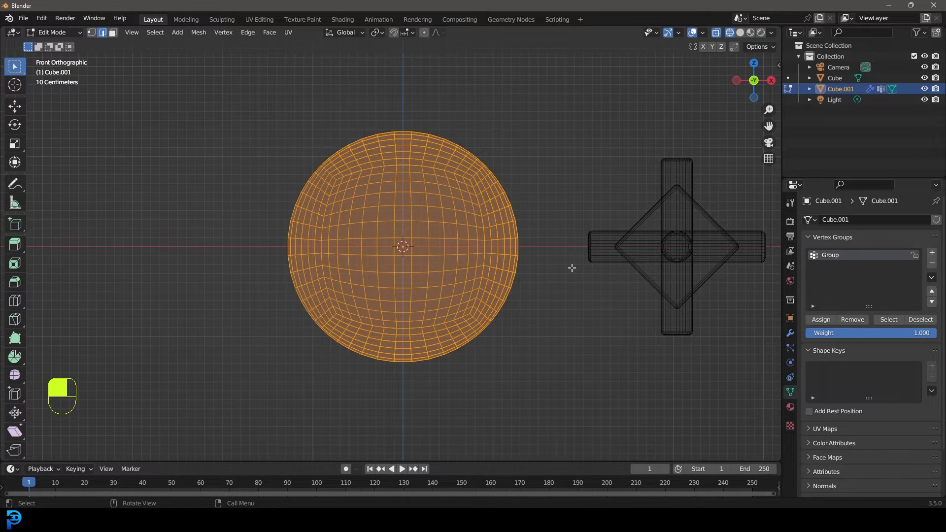
- Back in Object Mode, add Vertex Weight Proximity writing to vertex group Group
key("Tab")
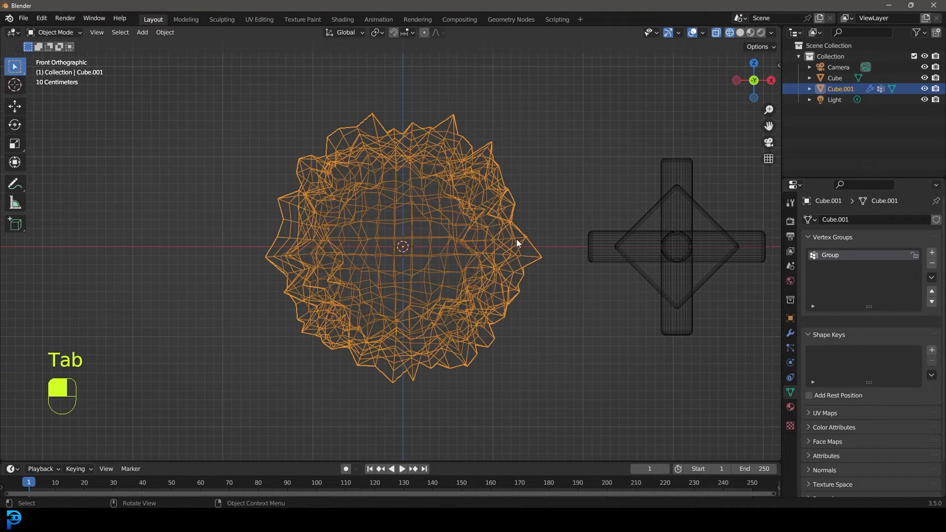
left_click(790, 333)
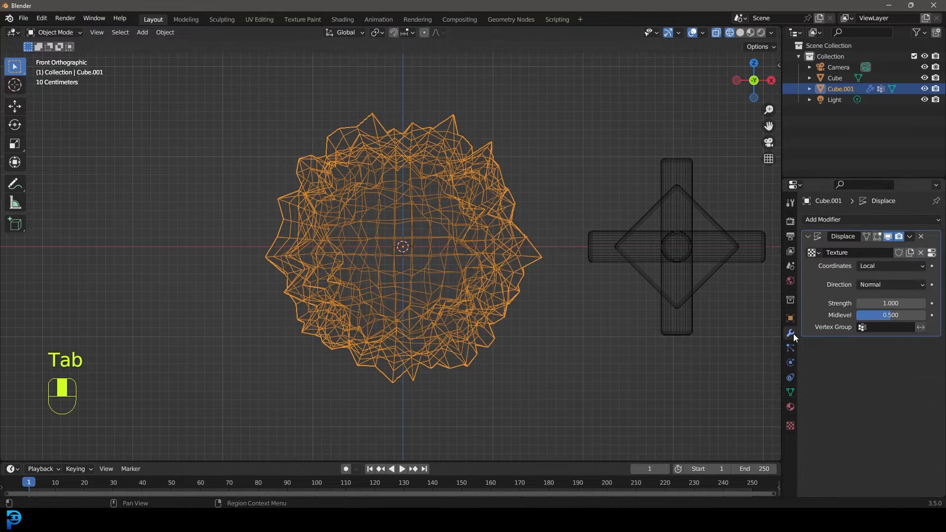
left_click(843, 218)
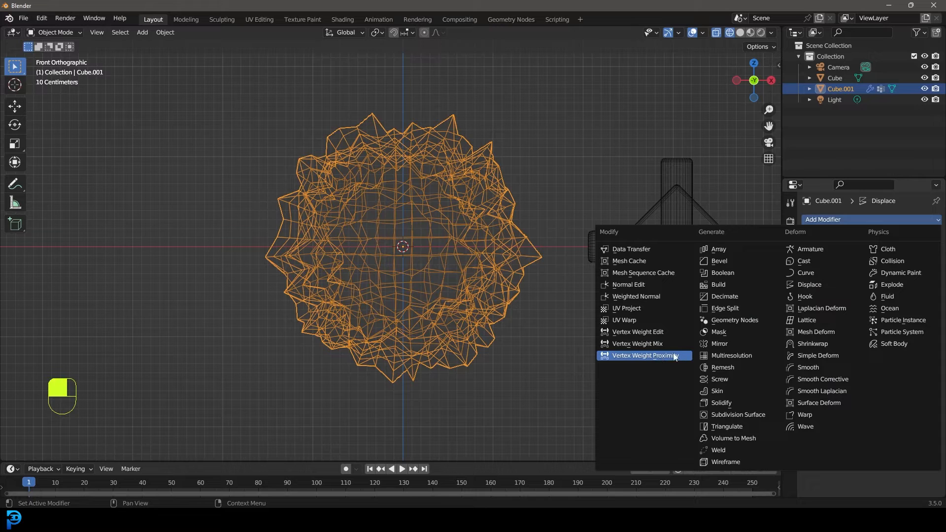
left_click(643, 355)
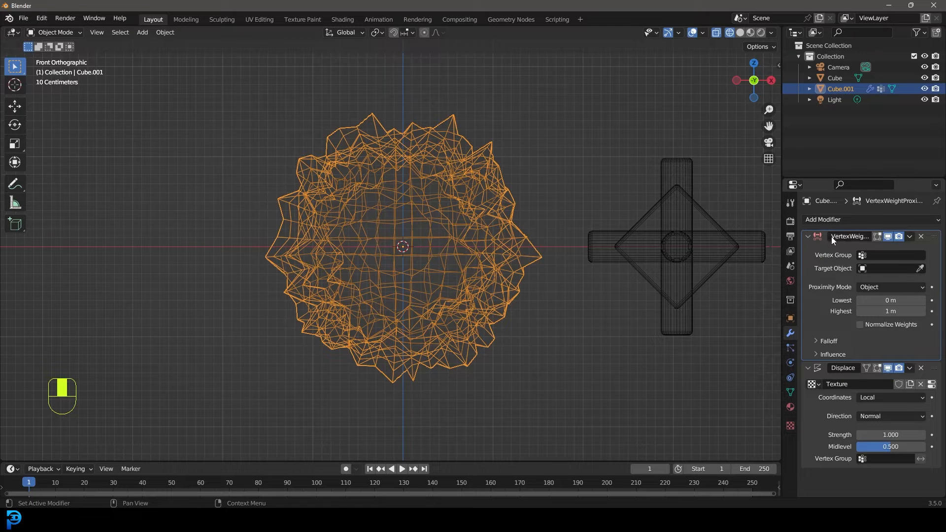
mouse_move(899, 252)
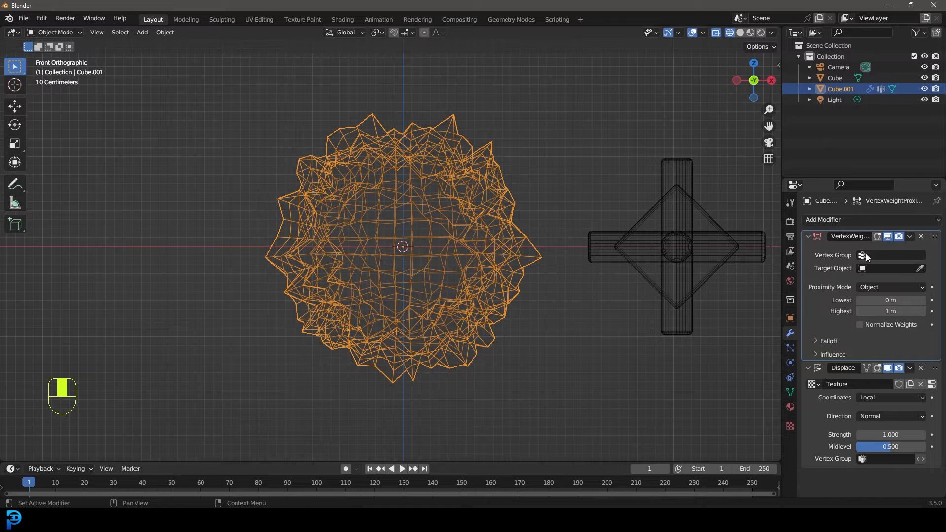
left_click(895, 254)
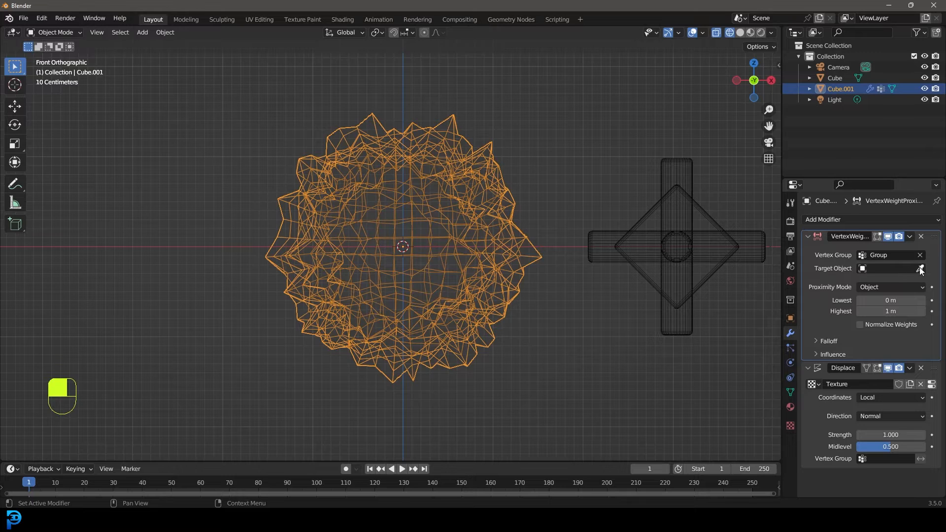
- Set the proximity Target Object to Cube and limit Displace to Group
left_click(920, 269)
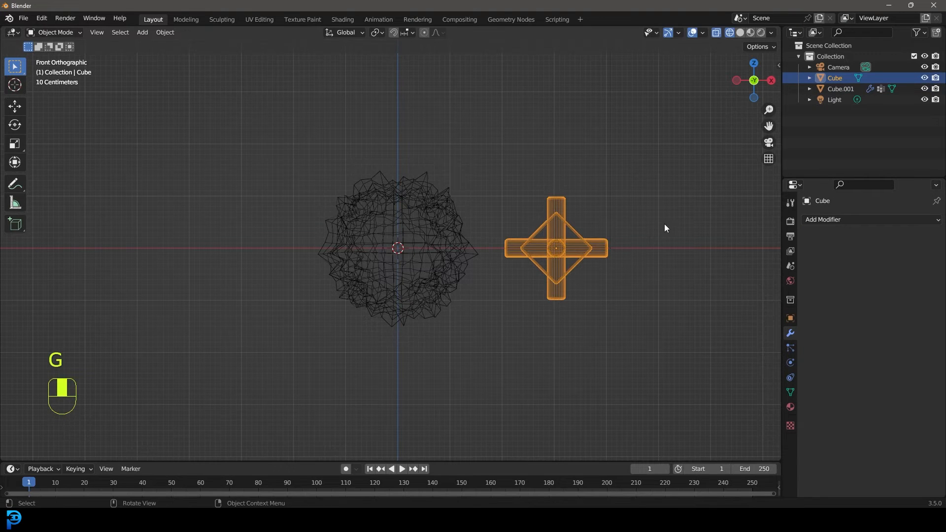
mouse_move(553, 254)
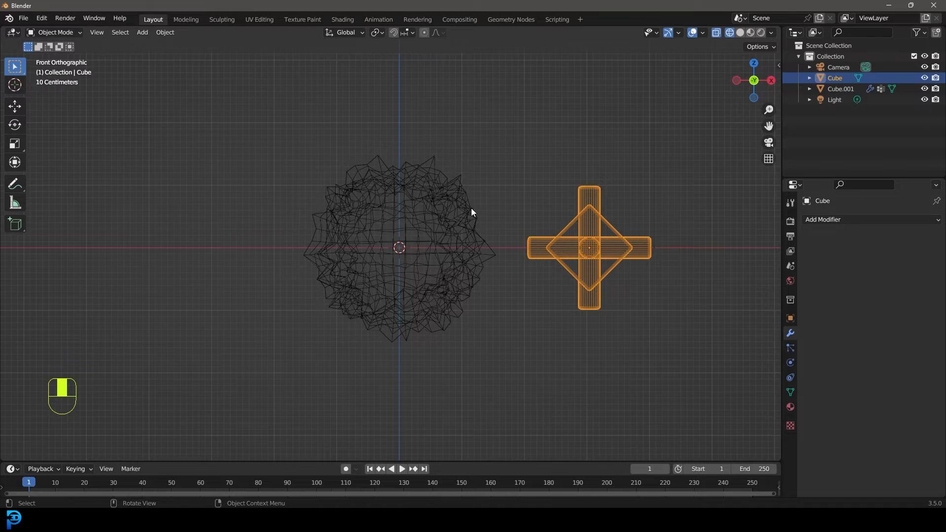
key("alt+a")
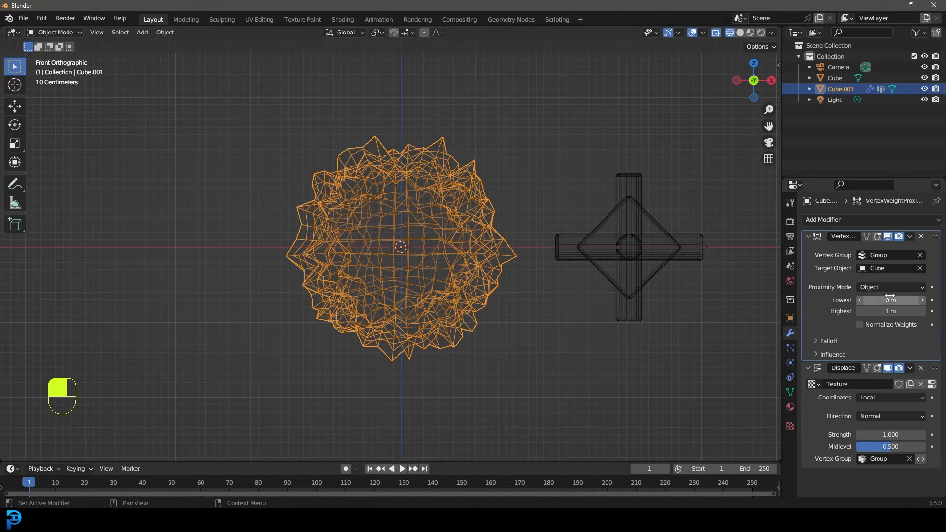
- Set Proximity Mode to Geometry and switch the viewport to Solid shading
left_click(890, 287)
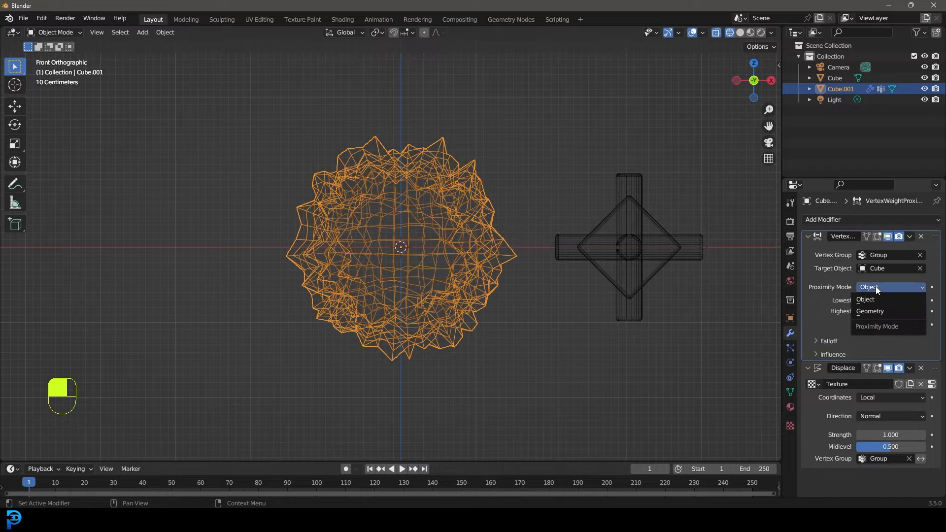
left_click(870, 311)
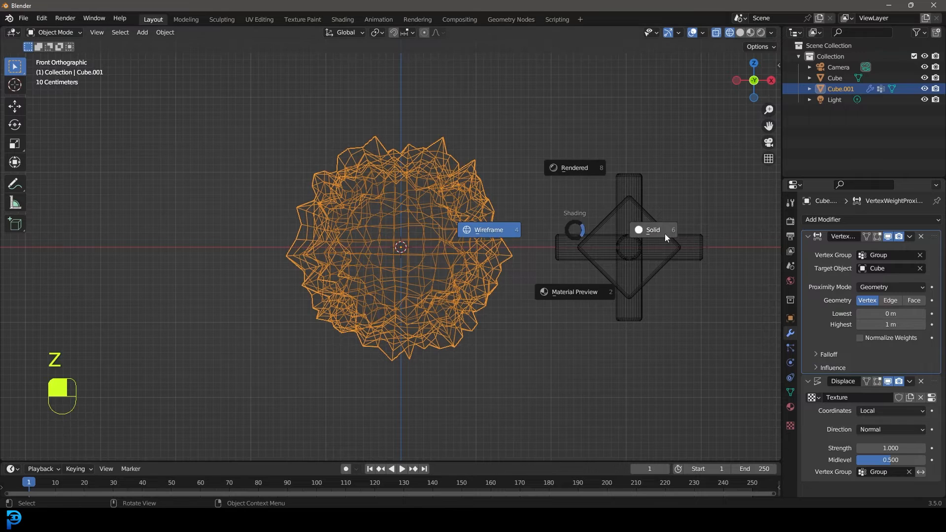
left_click(652, 230)
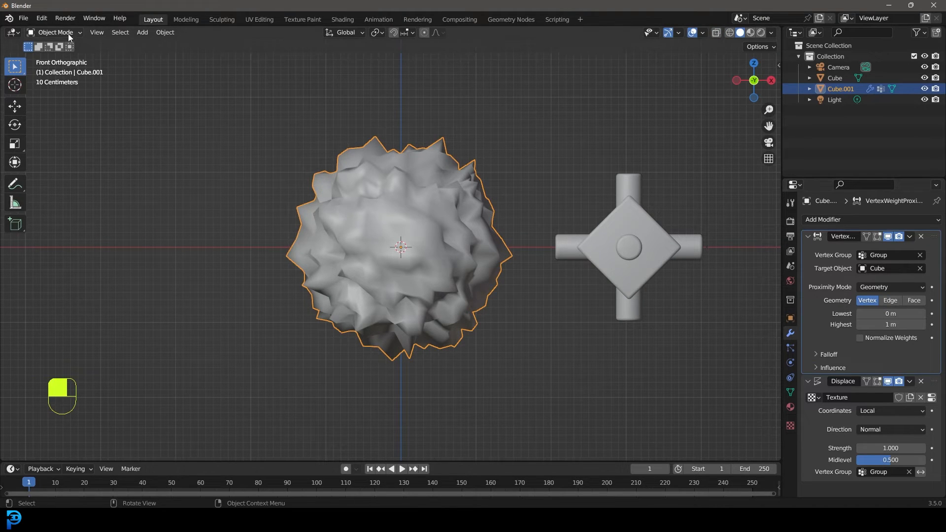
- Slide the cross against the sphere's side and put the sphere in Weight Paint mode
left_click(55, 32)
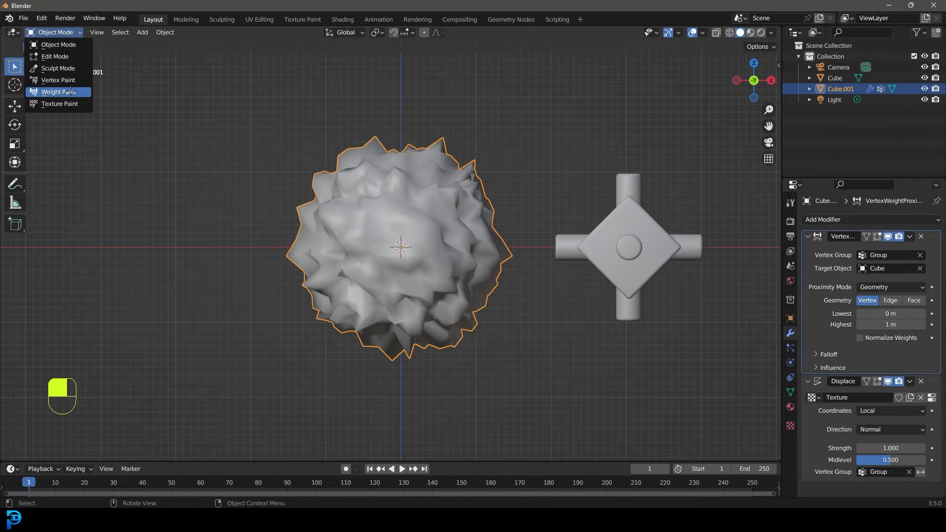
left_click(59, 92)
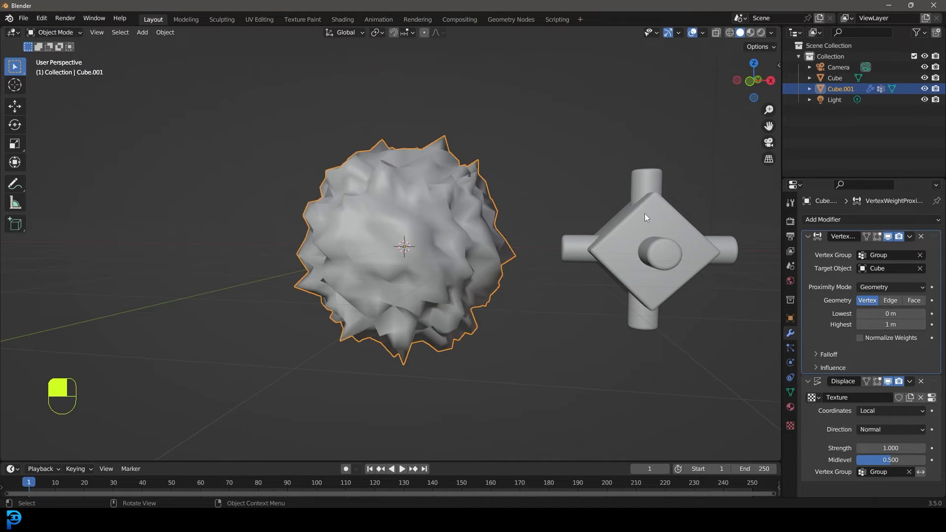
key("g")
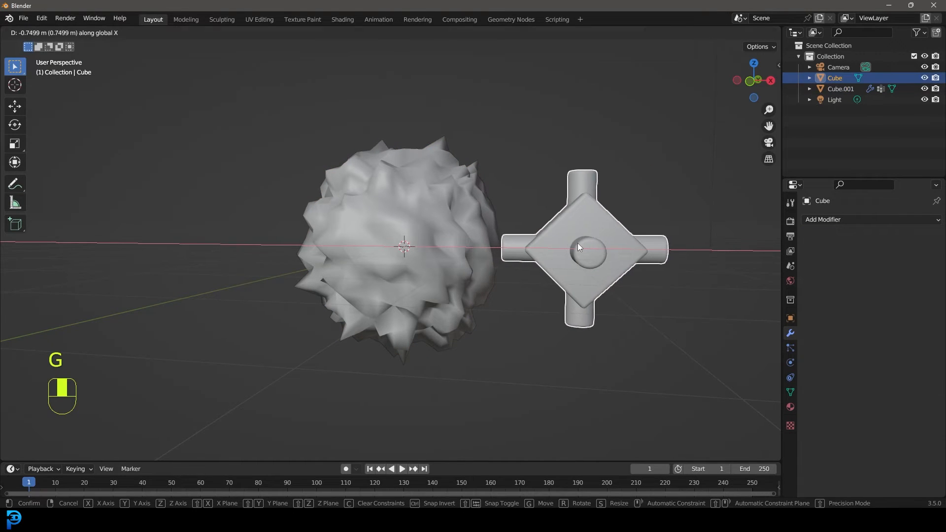
left_click(54, 32)
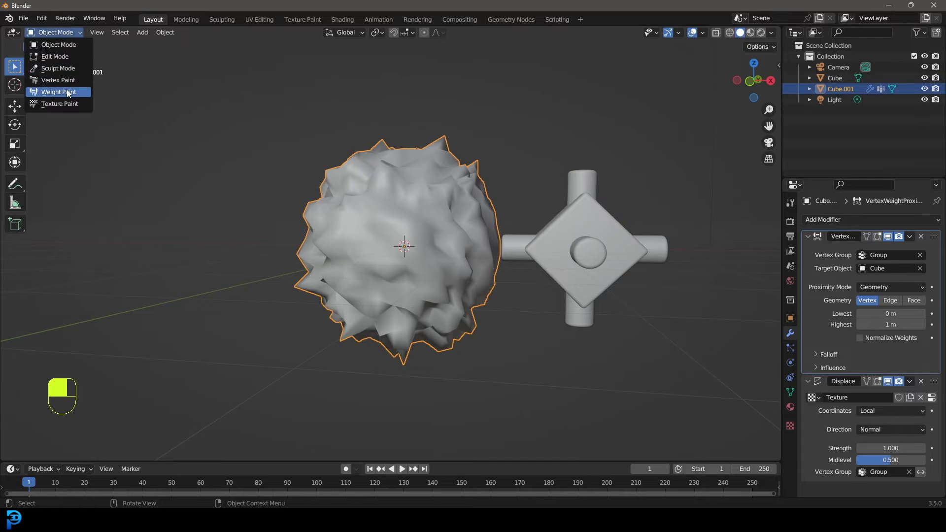
left_click(58, 92)
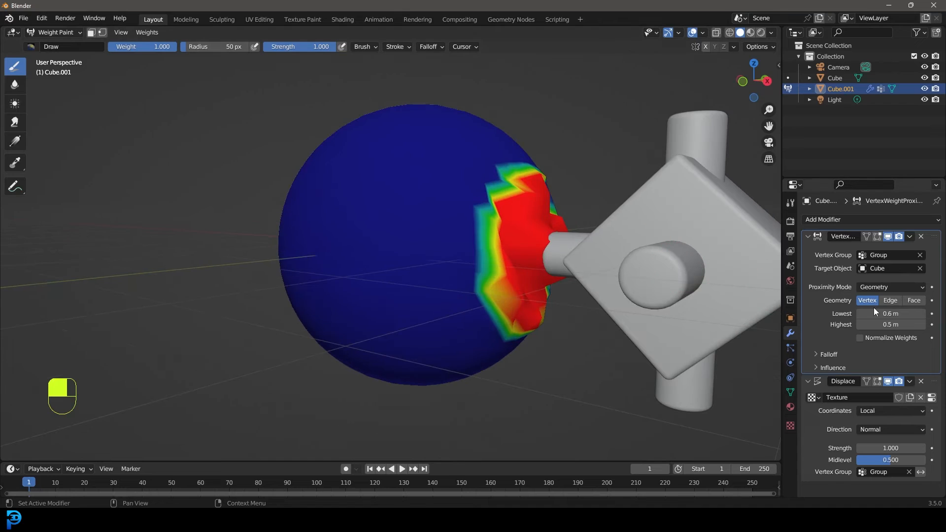
mouse_move(890, 314)
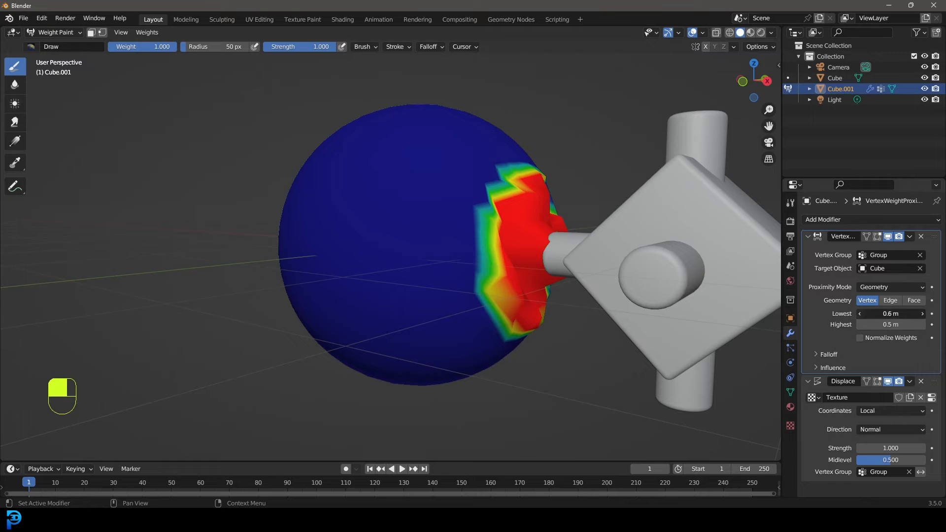
- Lower the Lowest proximity distance to 0.4 m and test by moving the cross
left_click(860, 313)
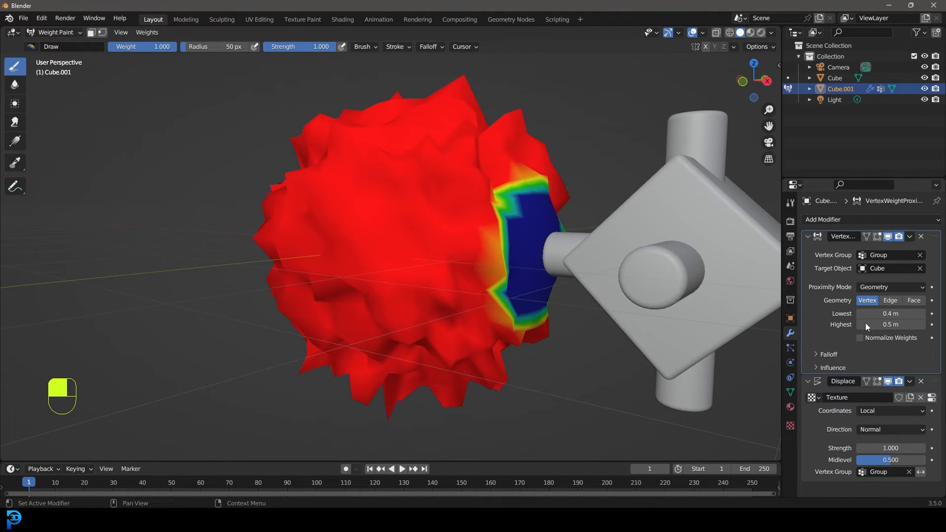
mouse_move(481, 295)
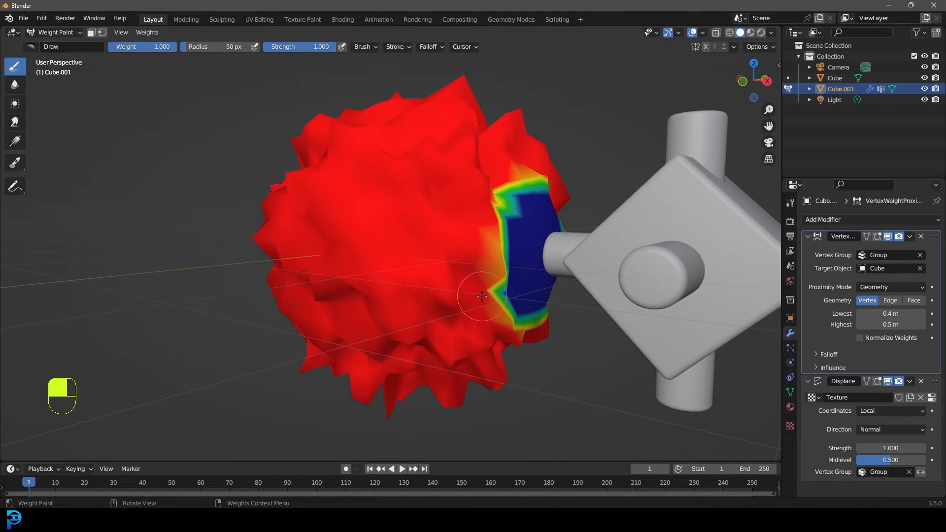
mouse_move(597, 286)
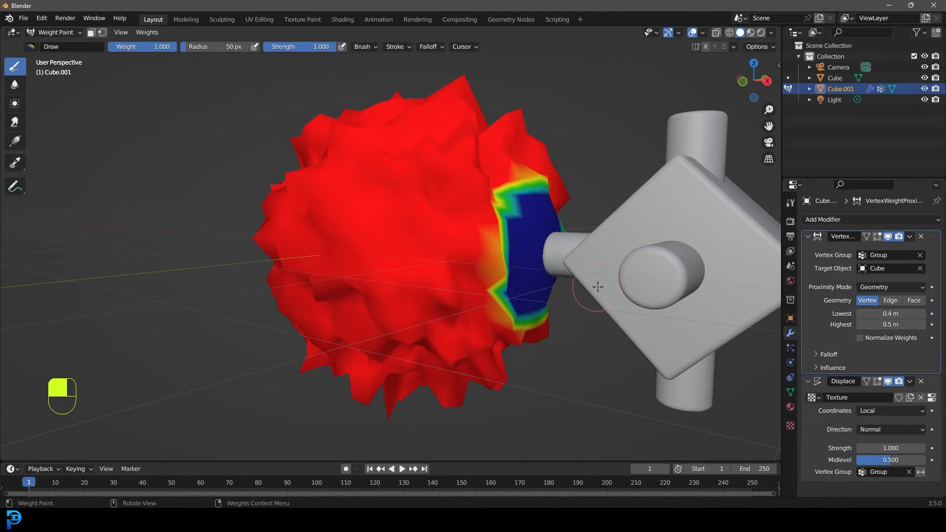
left_click(54, 32)
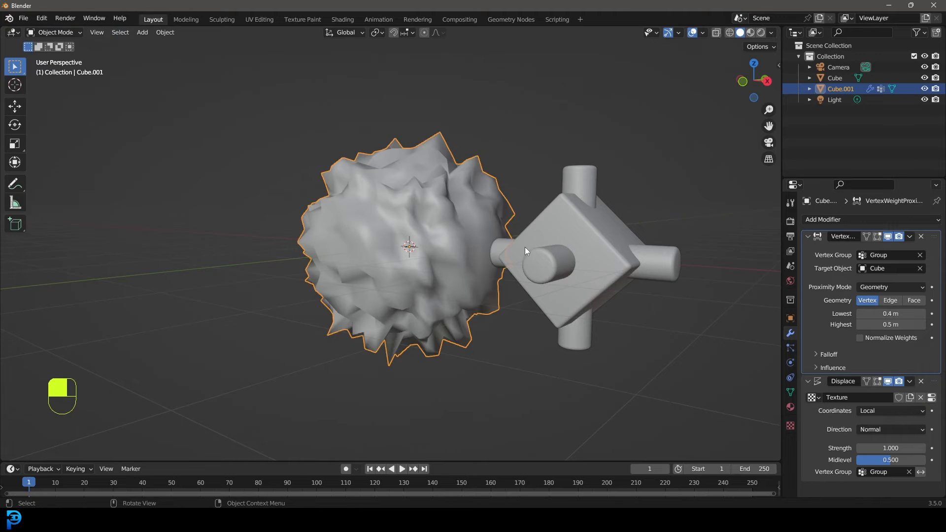
key("g")
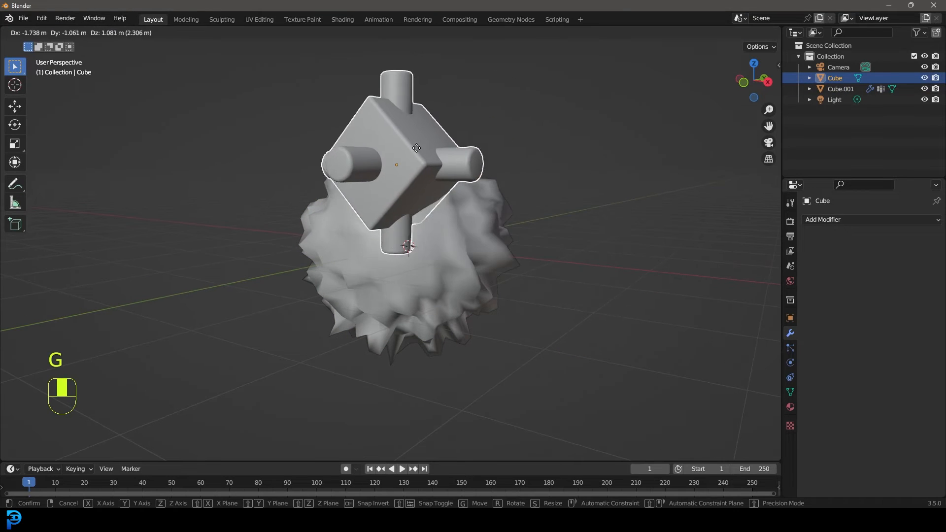
left_click(408, 245)
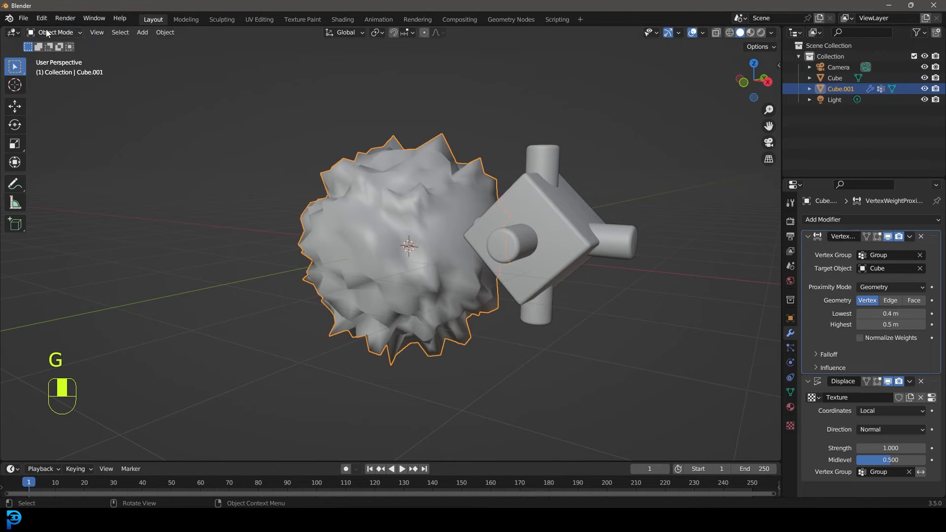
- Raise the Lowest distance through 0.5 m to 0.6 m, then return to Object Mode
left_click(54, 32)
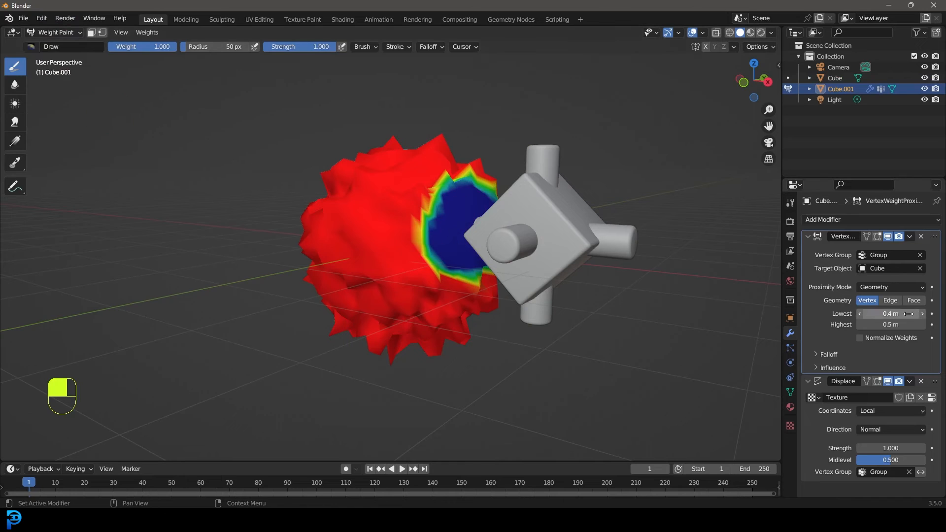
left_click(921, 314)
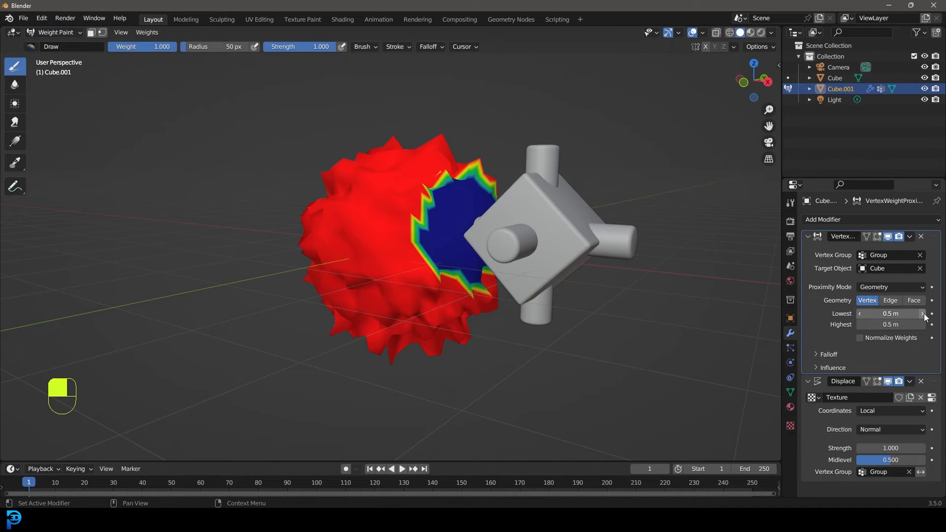
left_click(921, 313)
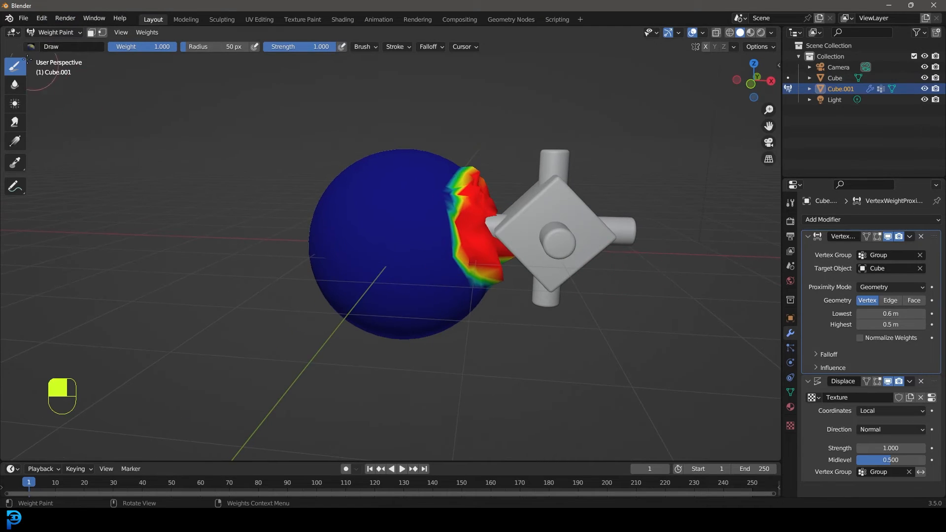
left_click(54, 32)
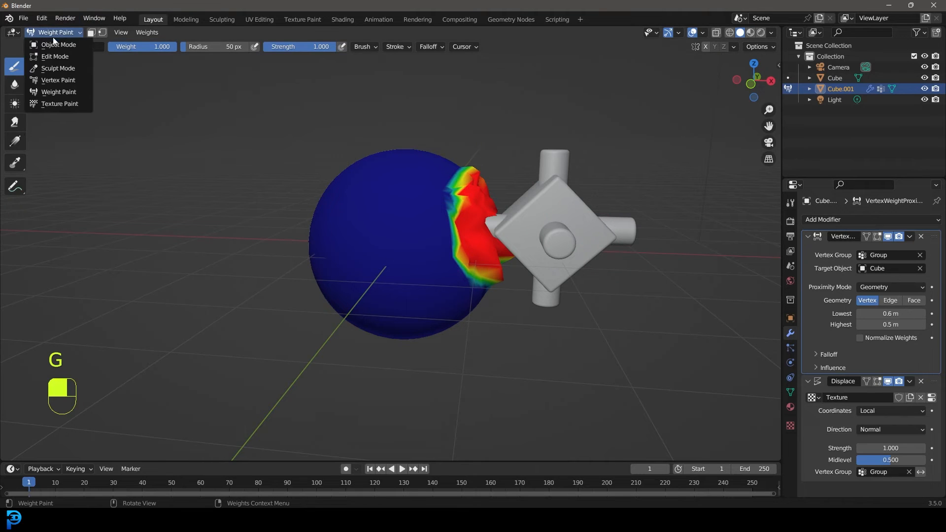
left_click(58, 44)
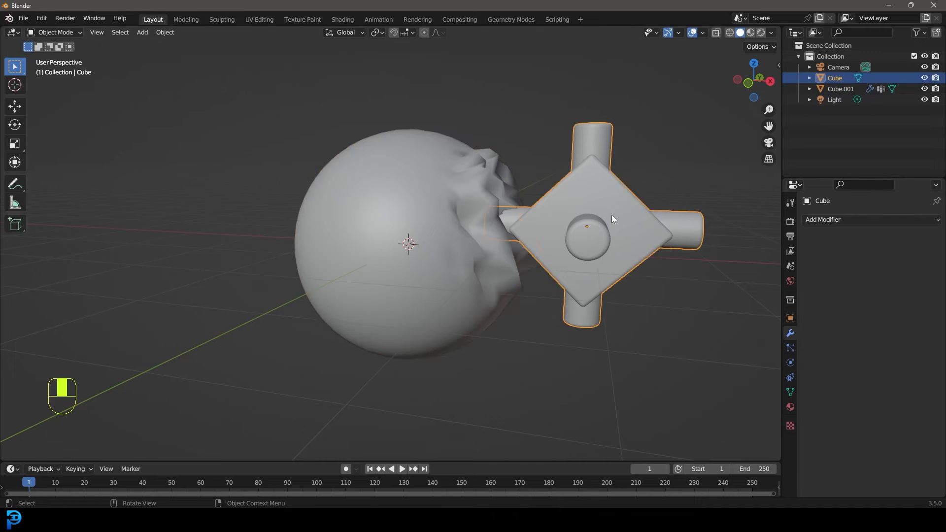
- Move the spiky cross around the sphere, then select the sphere to view its modifiers
key("g")
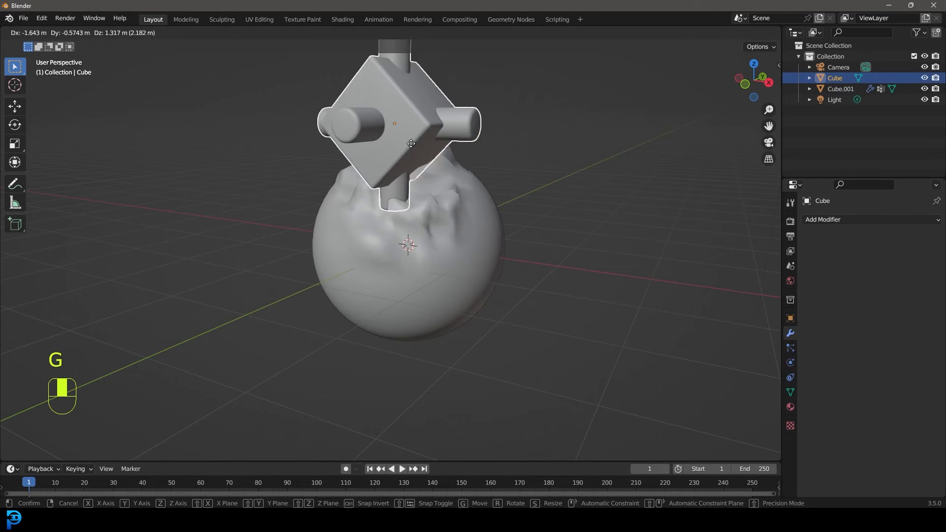
mouse_move(626, 226)
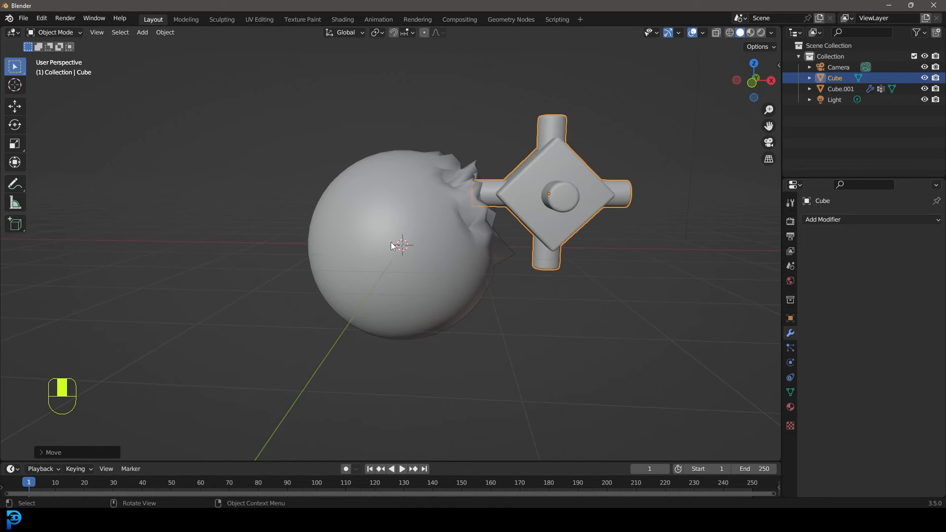
mouse_move(393, 192)
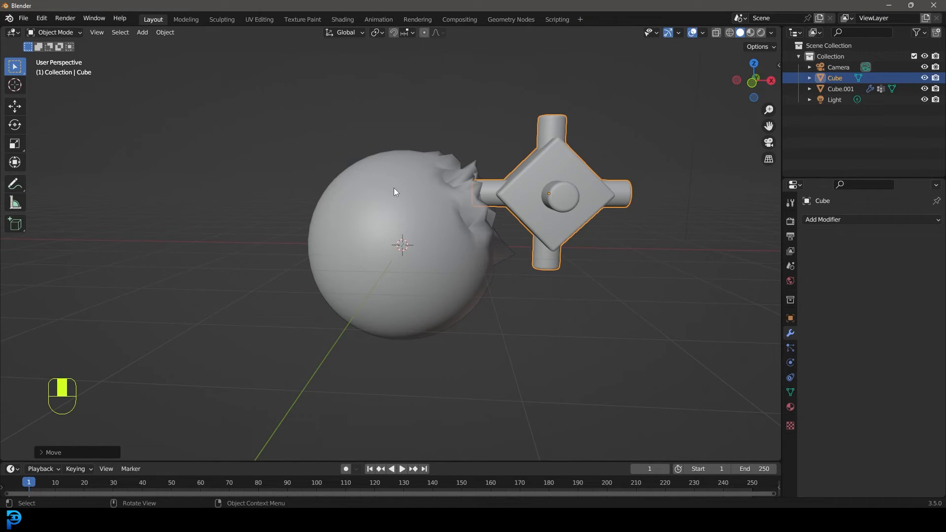
left_click(841, 88)
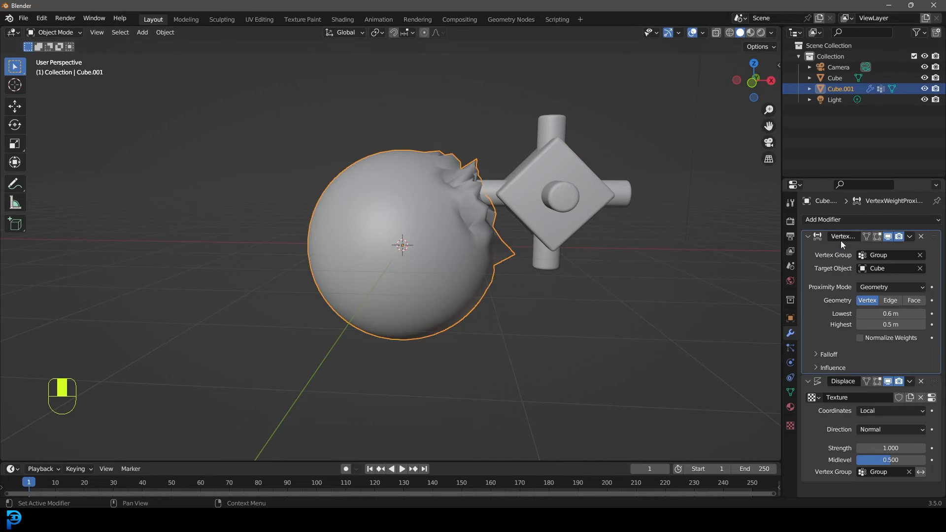
- Collapse the modifier panels and add a Hair particle system with Children settings expanded
left_click(822, 219)
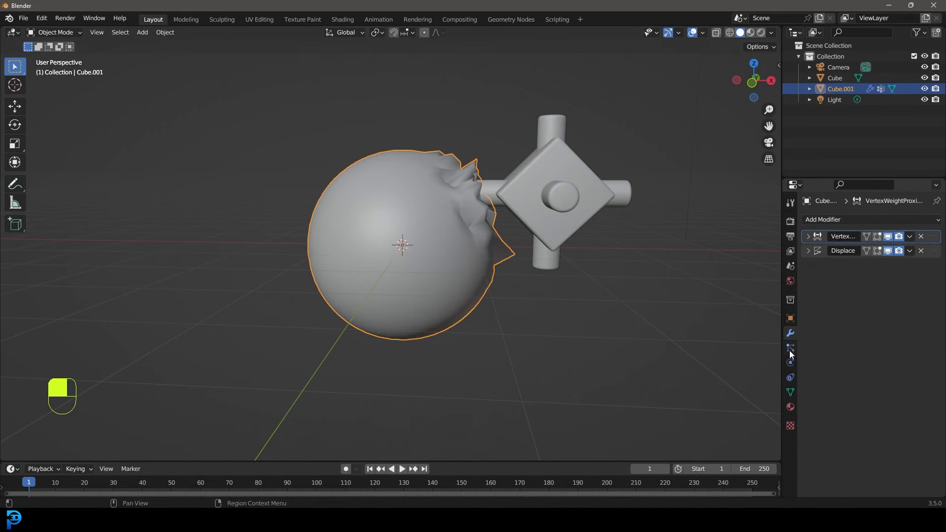
left_click(789, 348)
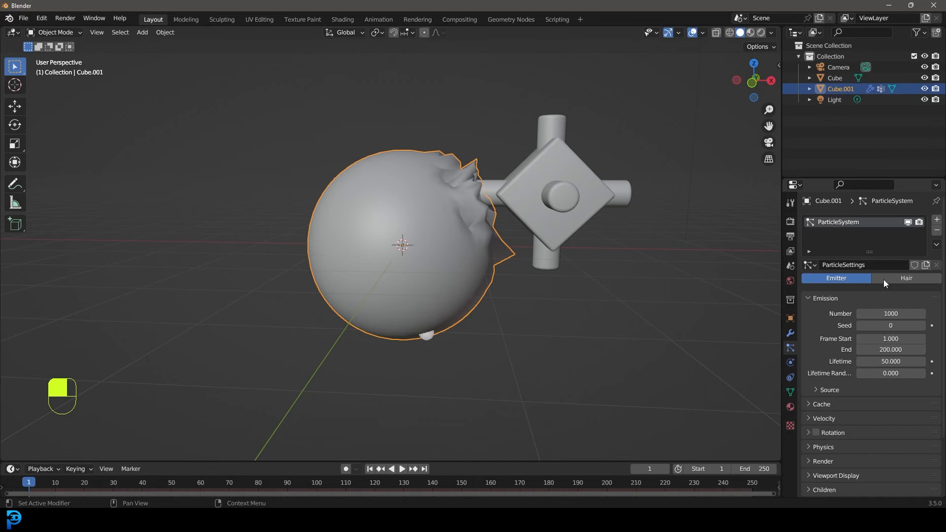
left_click(905, 278)
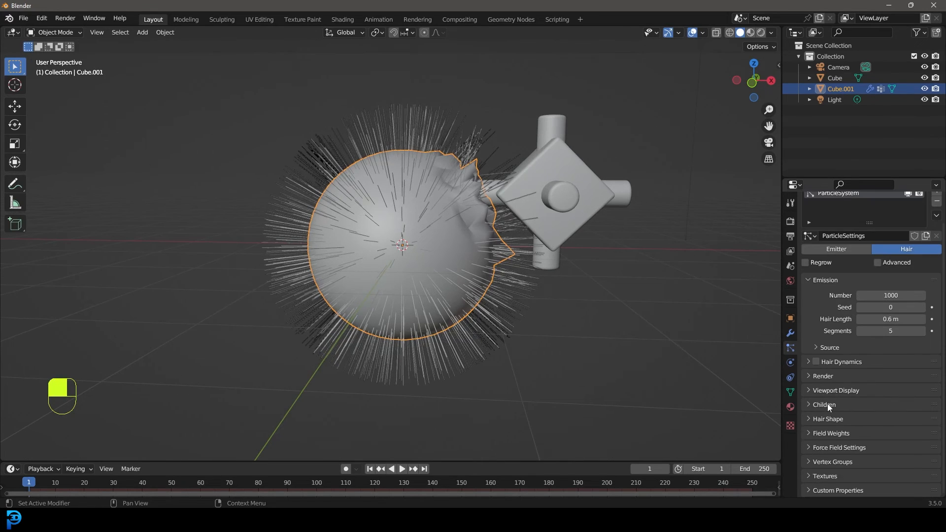
left_click(824, 404)
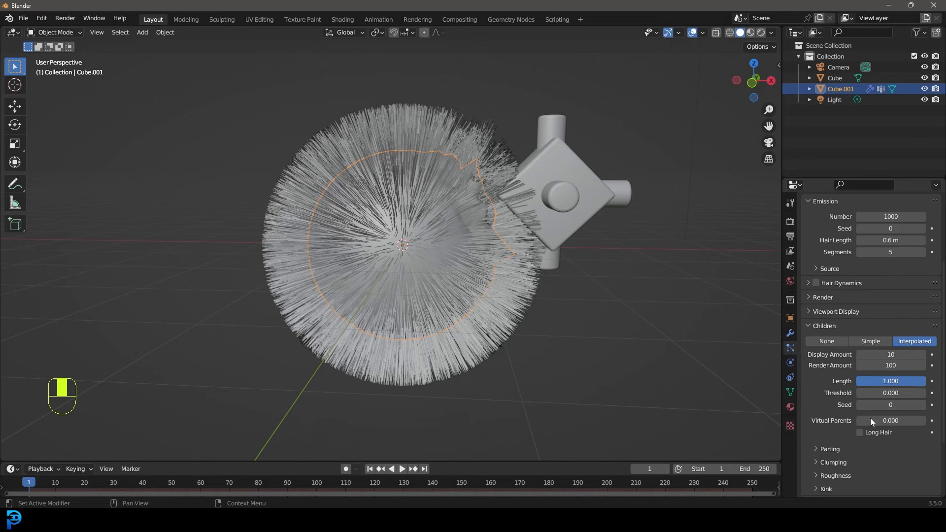
scroll("down", 3)
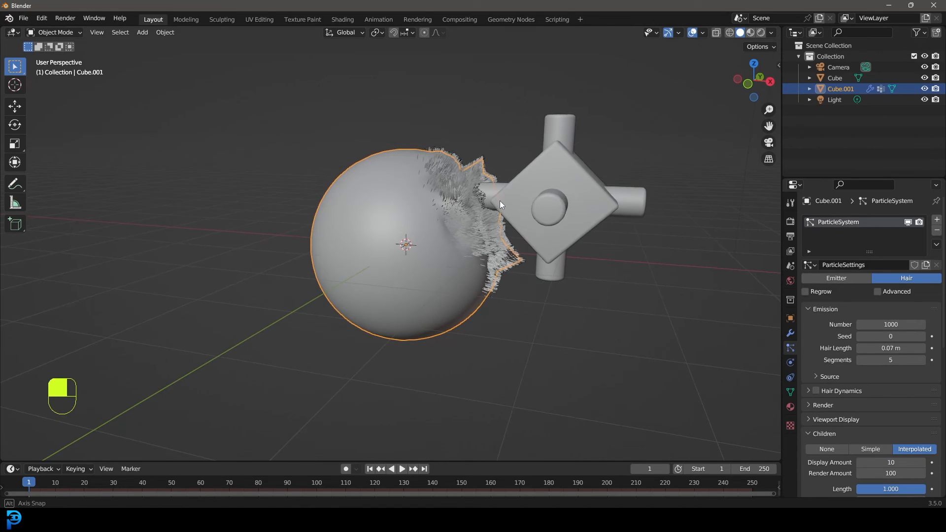
- Move the cross to different sides of the sphere, refreshing the hair and deselecting between moves
key("g")
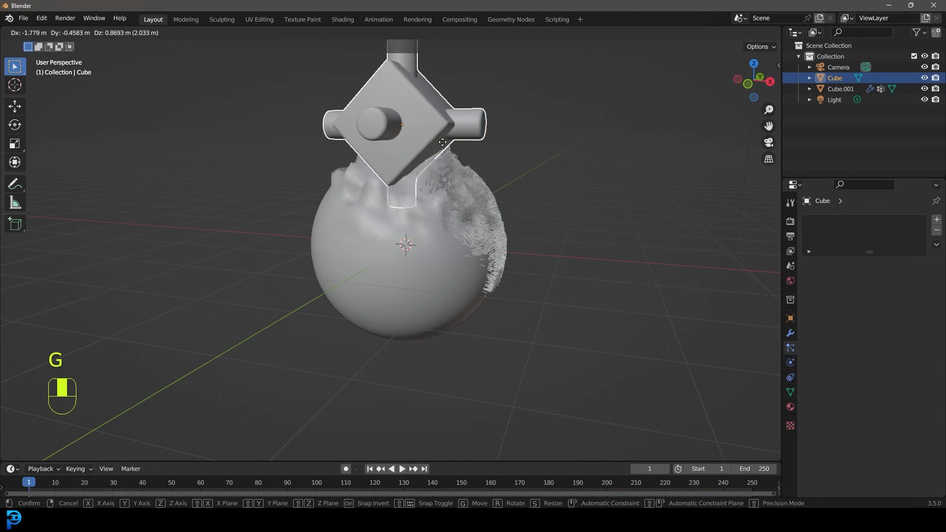
mouse_move(401, 150)
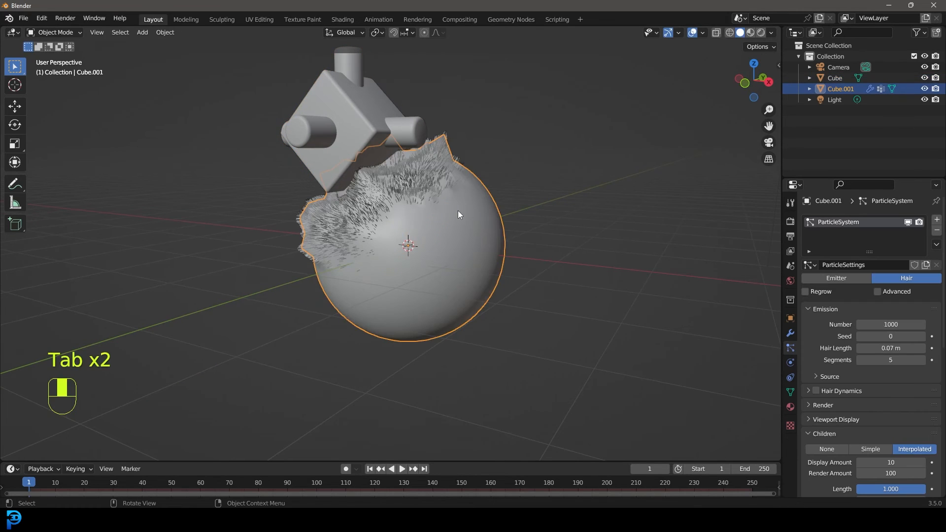
key("alt+a")
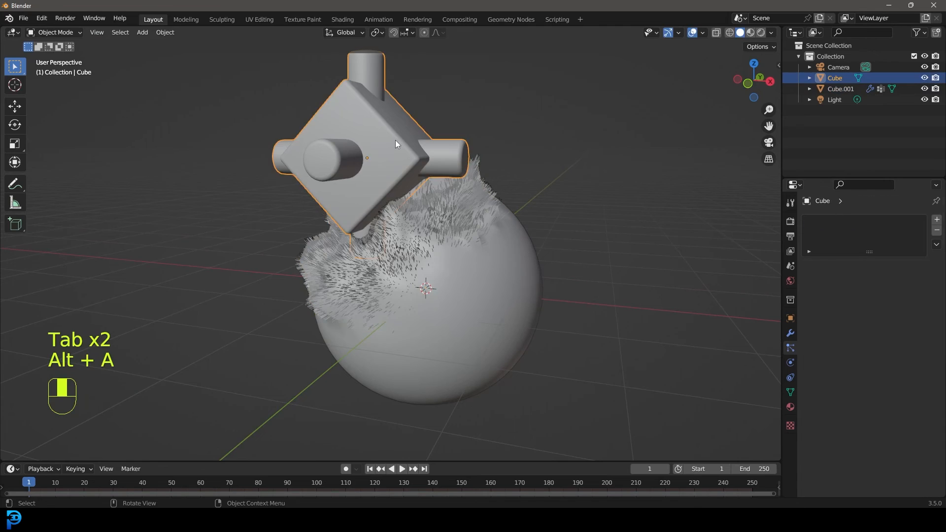
key("g")
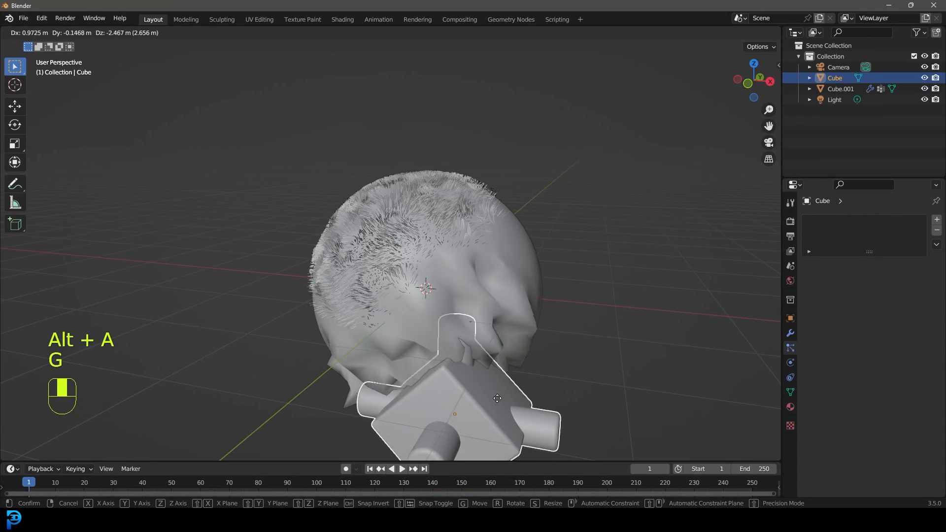
mouse_move(645, 202)
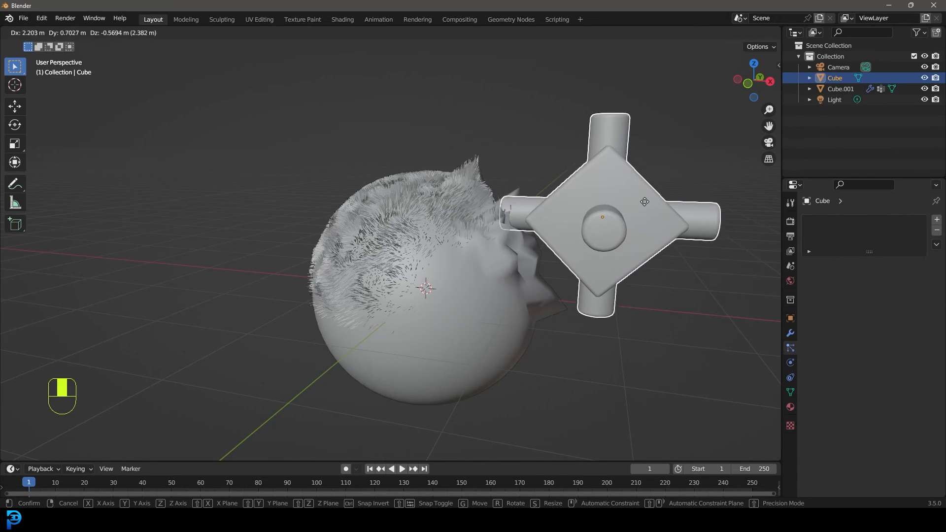
key("Tab")
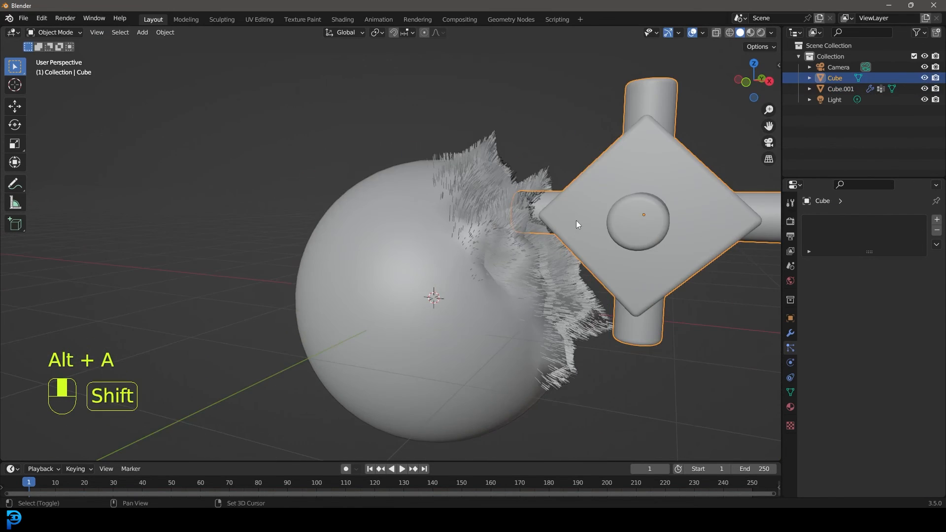
key("g")
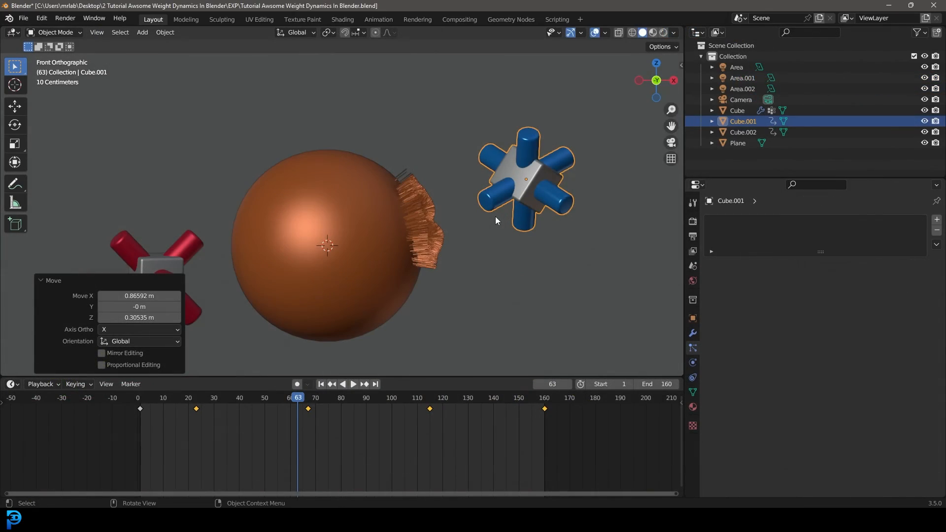
mouse_move(516, 228)
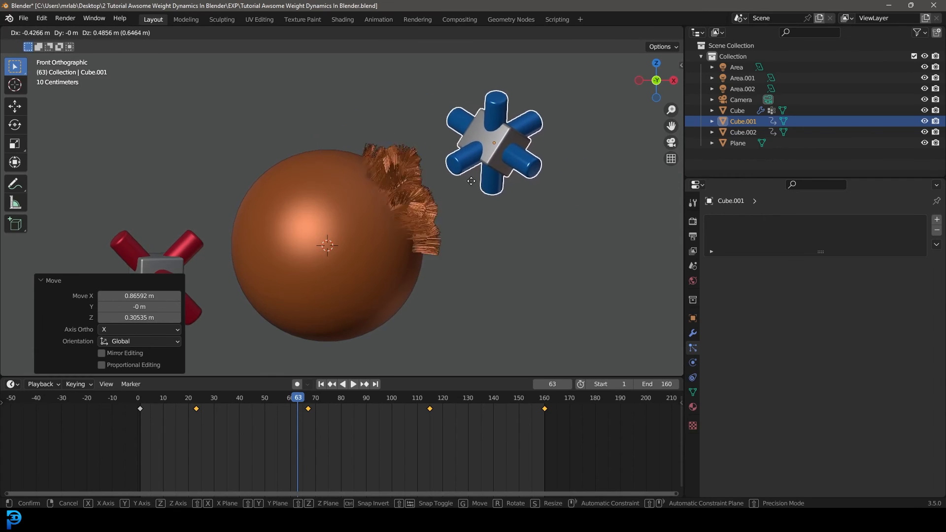
mouse_move(472, 199)
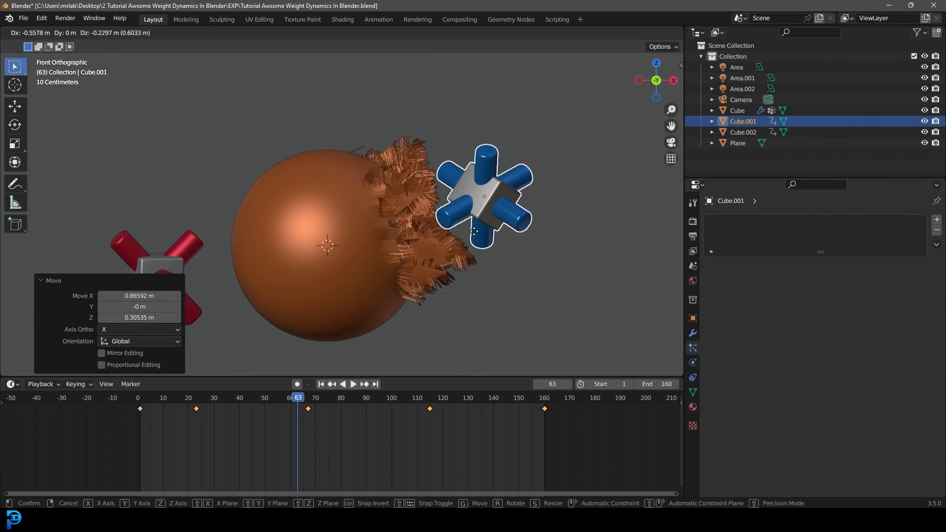
- Select the orange sphere and inspect its hair emission source settings
left_click(736, 110)
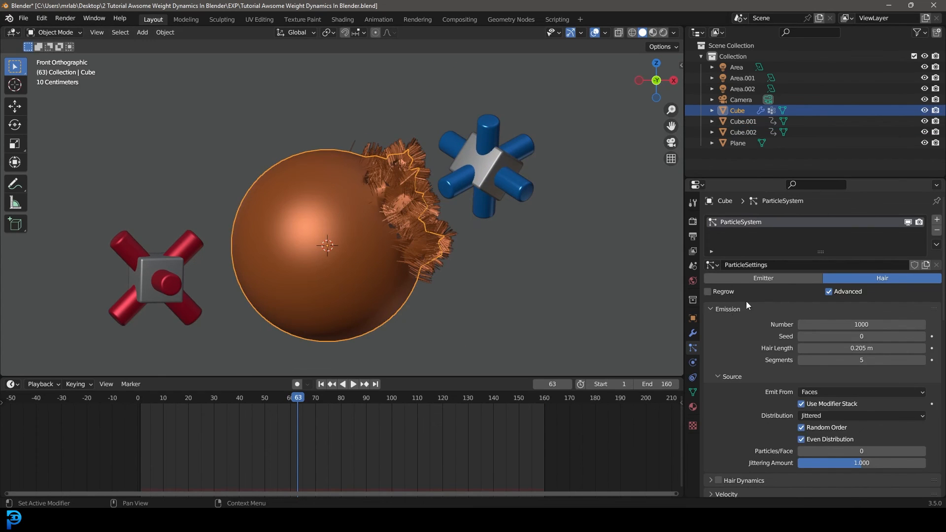
mouse_move(725, 314)
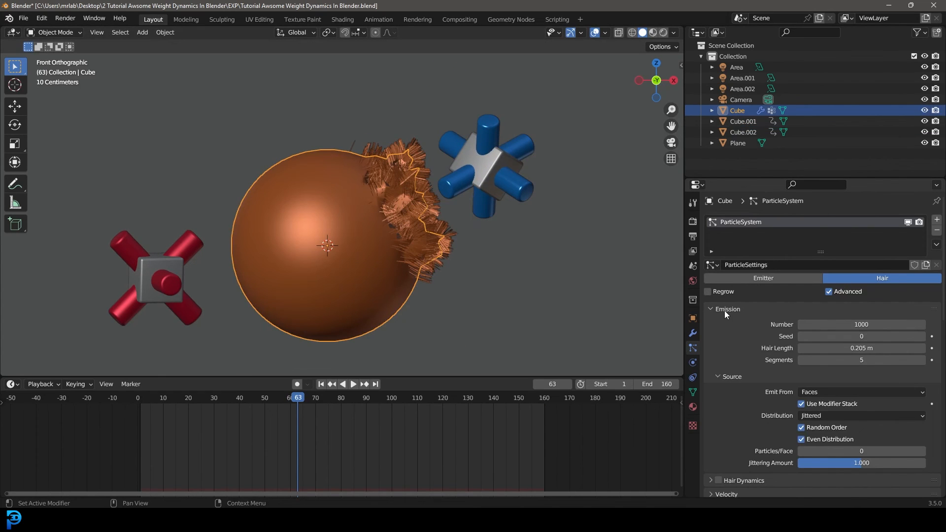
left_click(717, 376)
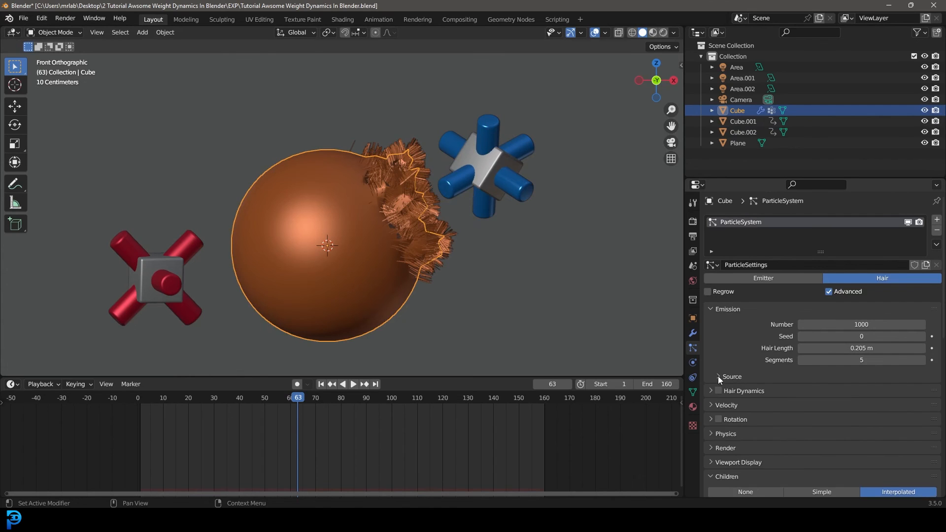
left_click(731, 376)
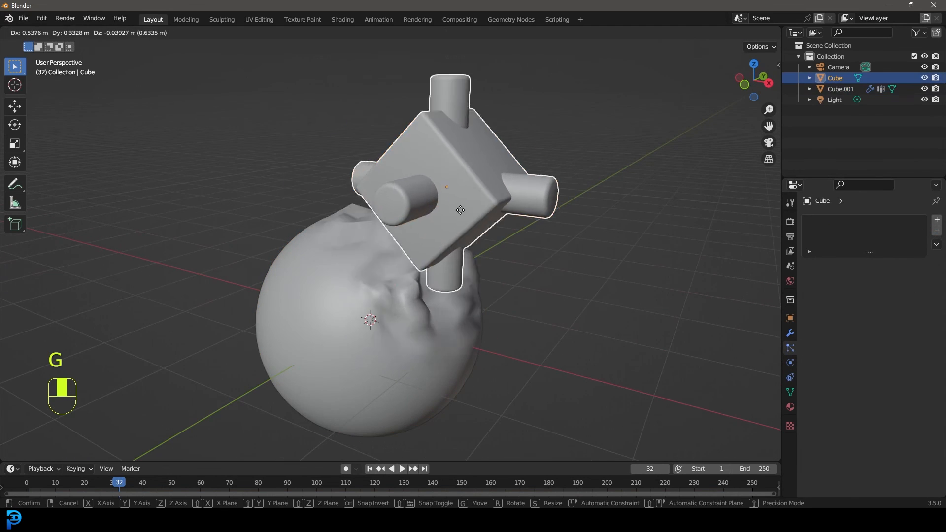
- Place the cross against the sphere's right side
left_click(551, 282)
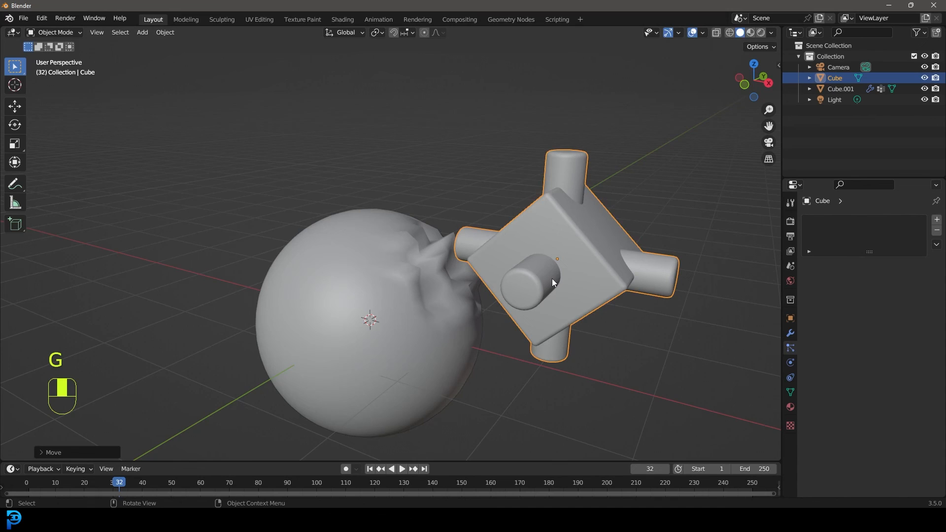